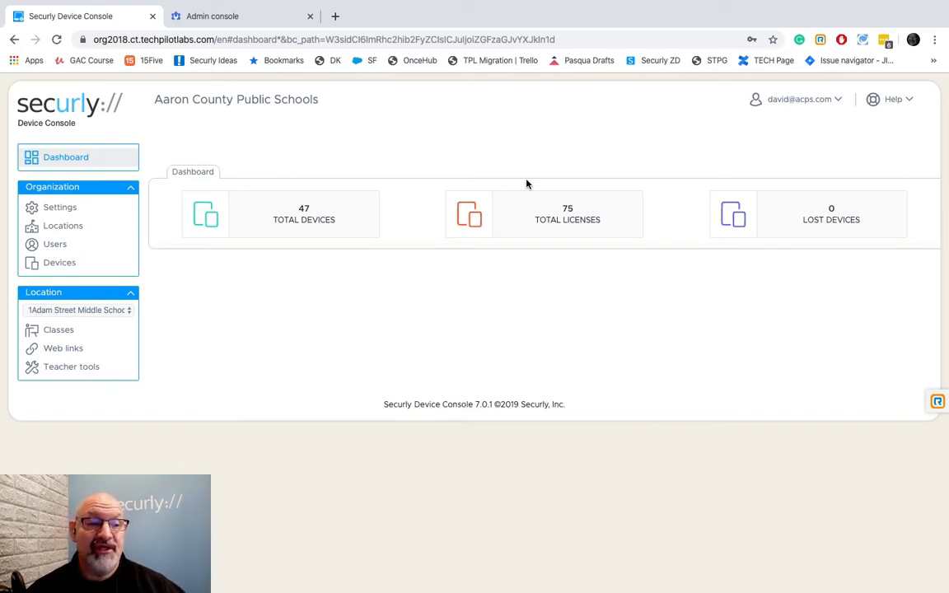
mouse_move(141, 166)
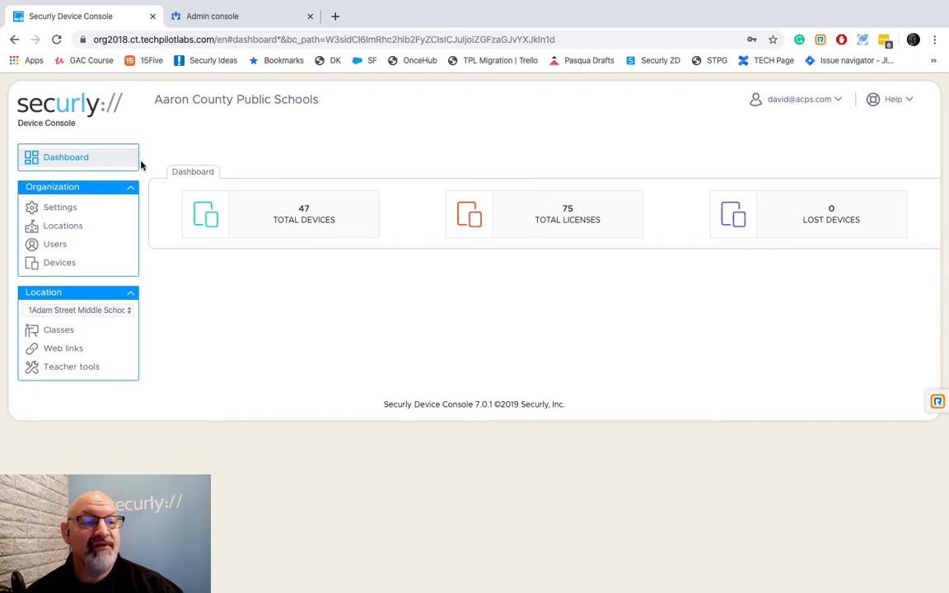
- Open Settings and show the Google directory sync and lost mode settings
left_click(60, 206)
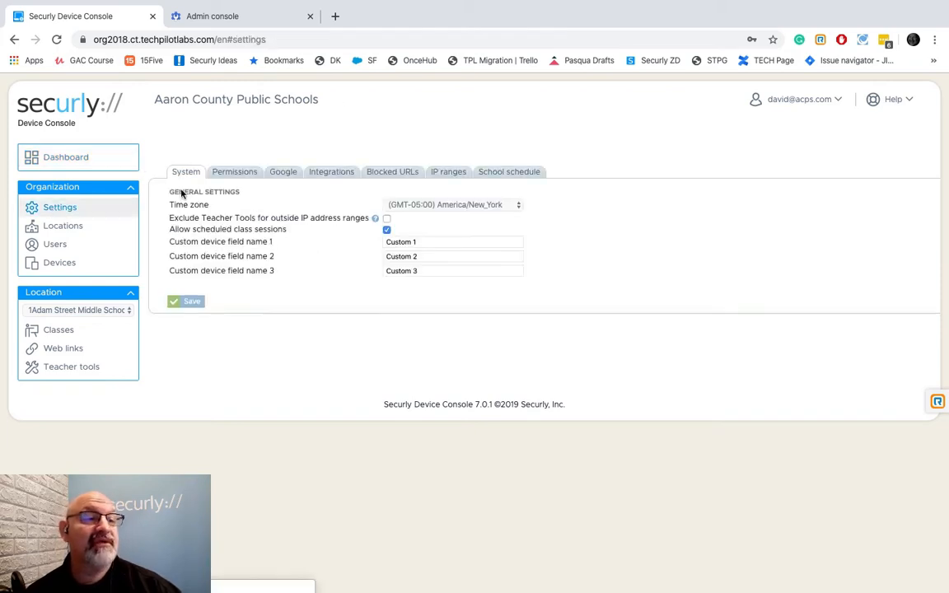
left_click(284, 171)
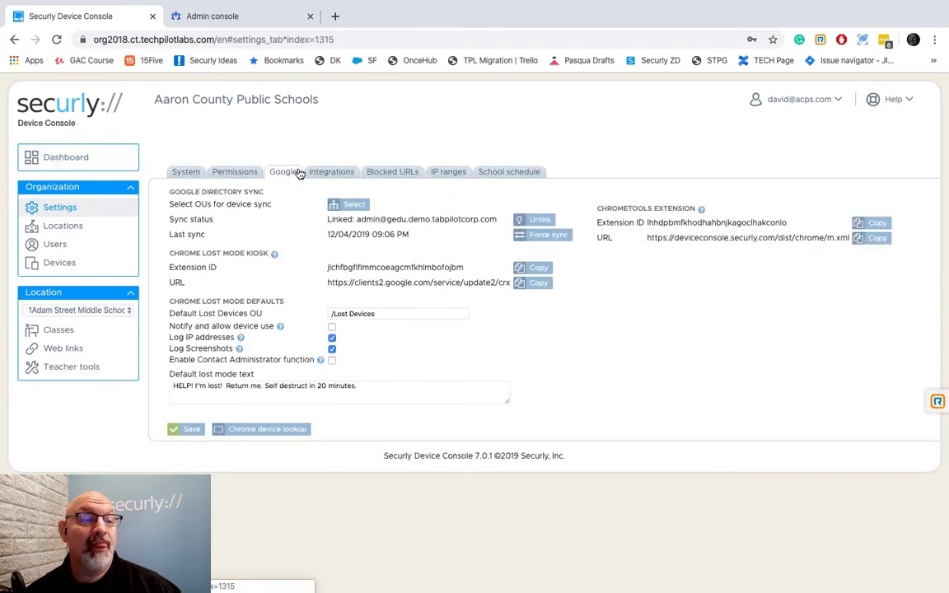
- In the device-sync OU list, uncheck root gedu.demo.tabpilotcorp.com and check only Student Chromebooks
left_click(349, 204)
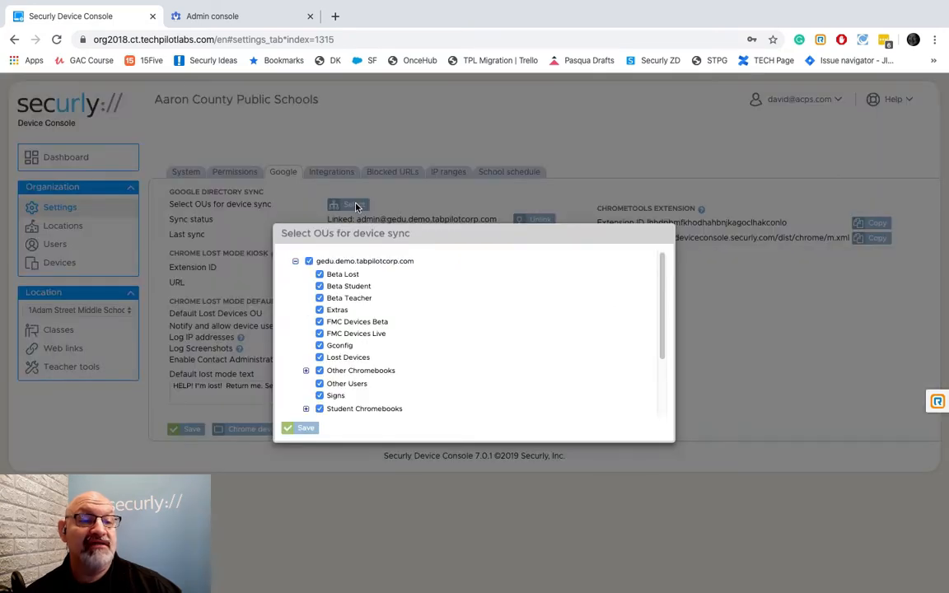
scroll("down", 3)
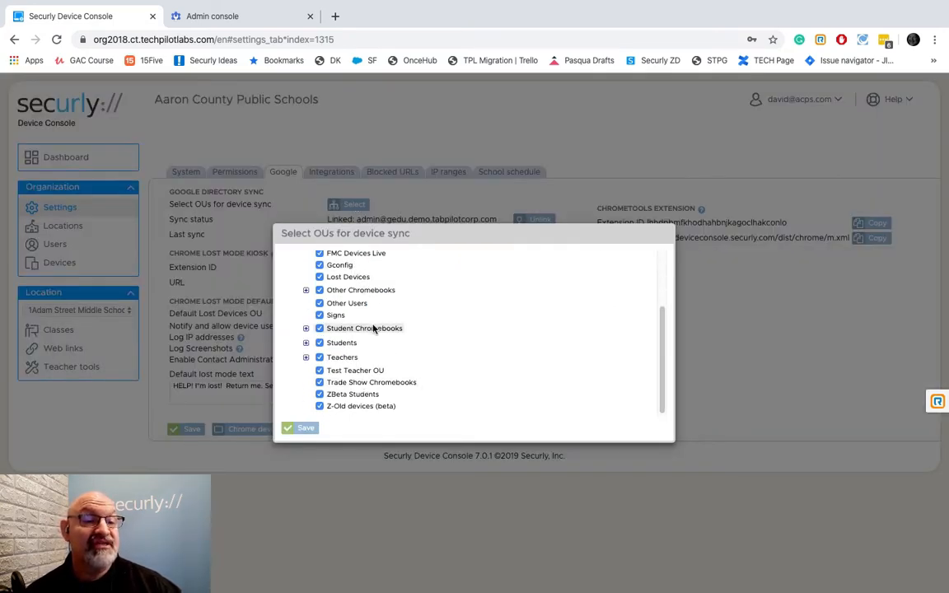
scroll("up", 3)
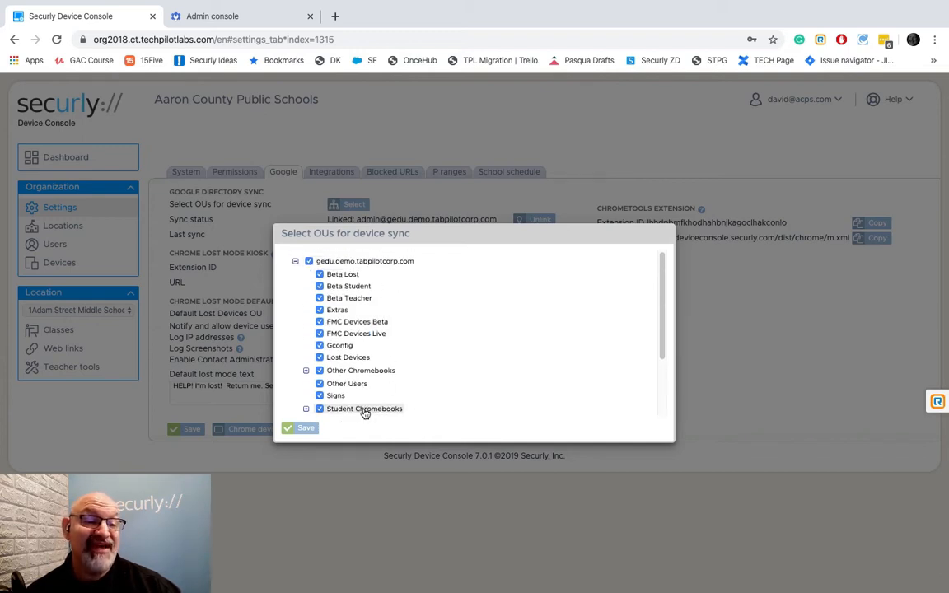
scroll("down", 3)
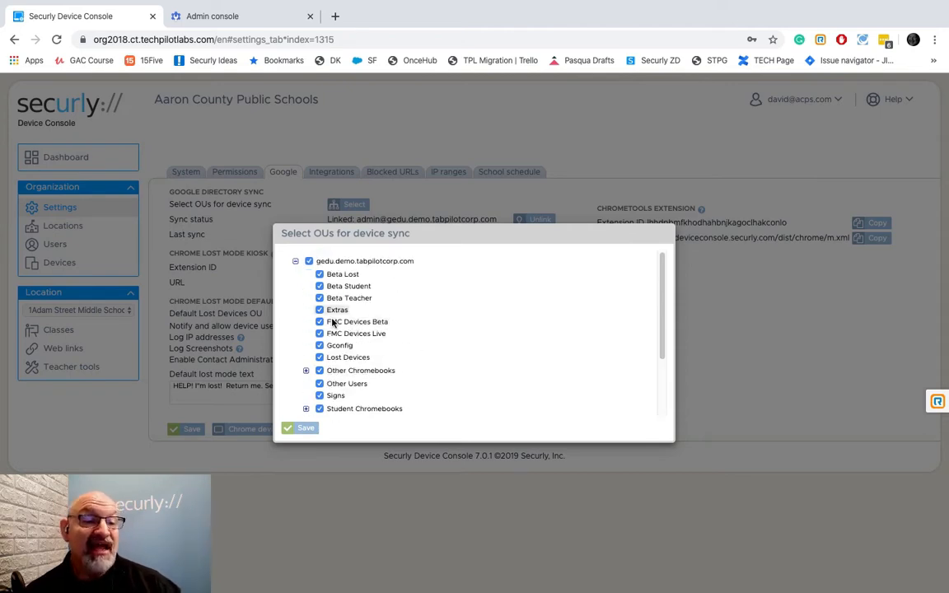
left_click(309, 261)
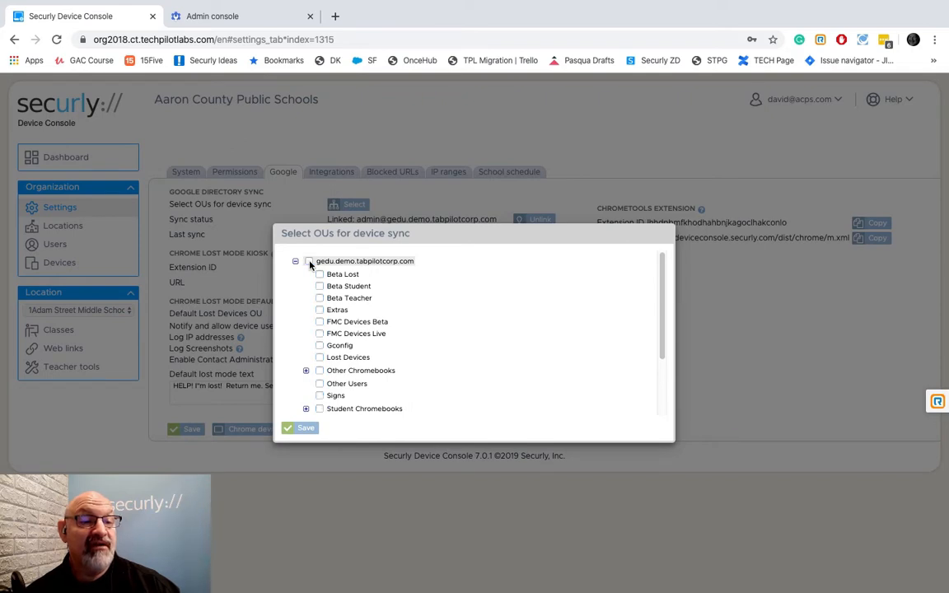
scroll("down", 3)
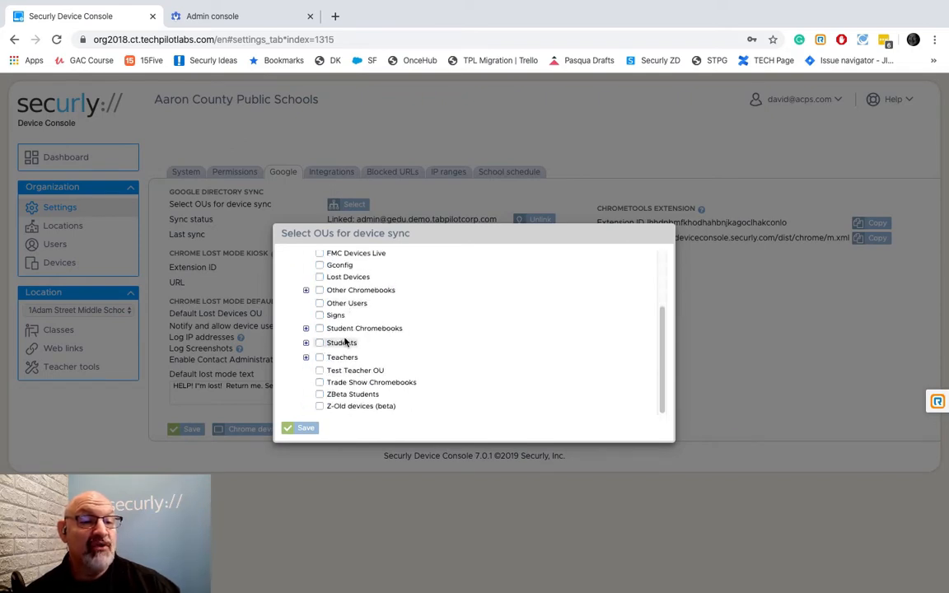
left_click(319, 328)
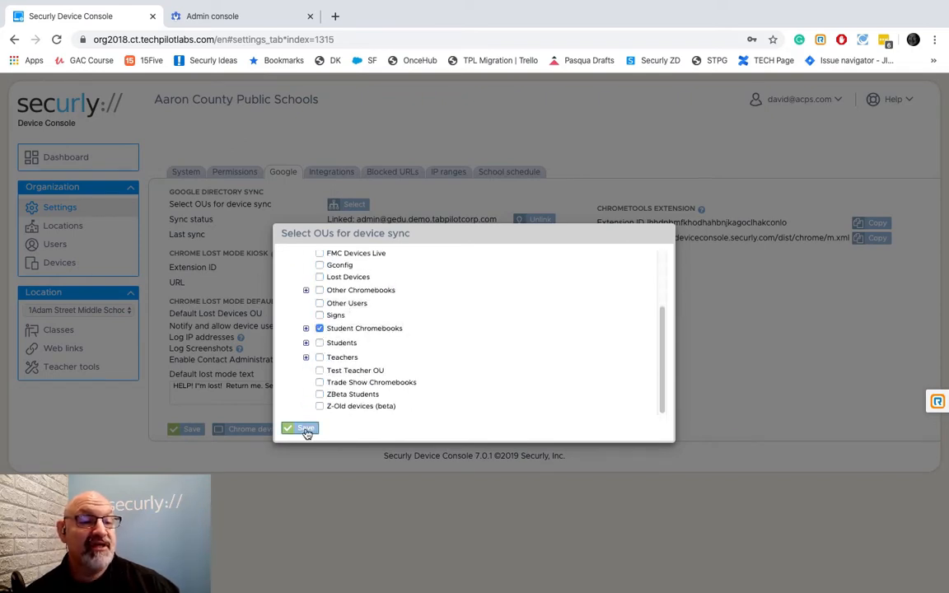
- Save the Student Chromebooks OU selection and dismiss the 'Operation completed' notice
left_click(299, 428)
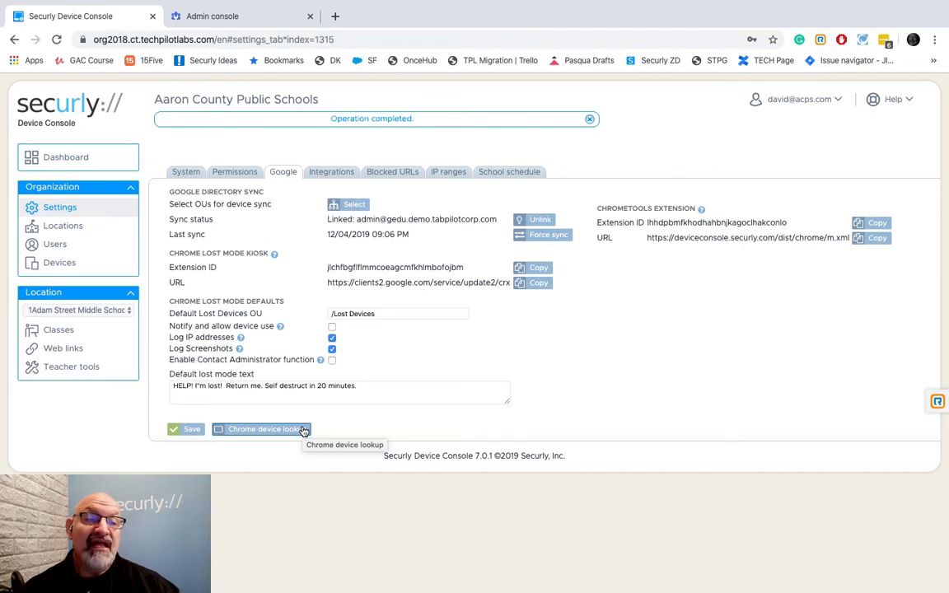
mouse_move(279, 258)
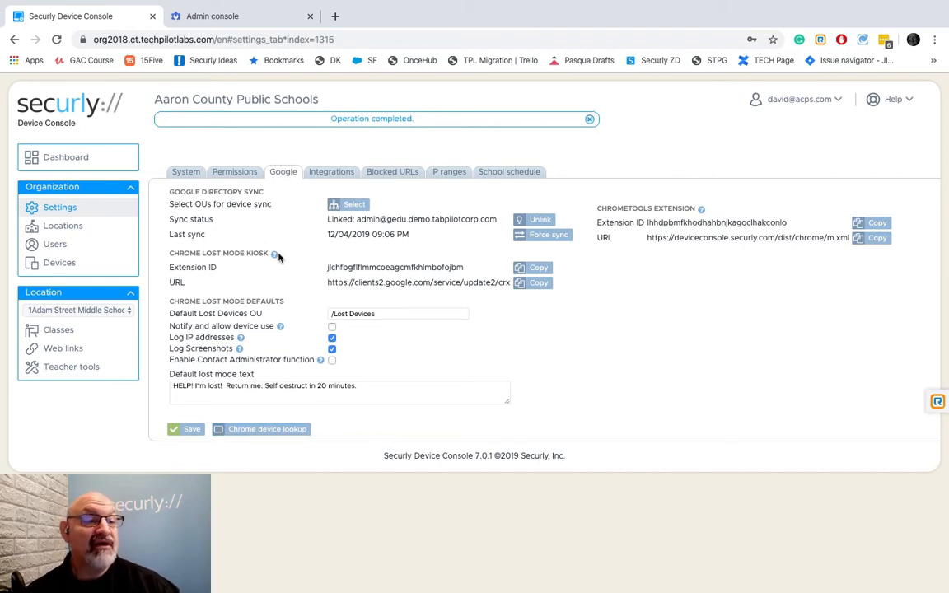
mouse_move(534, 146)
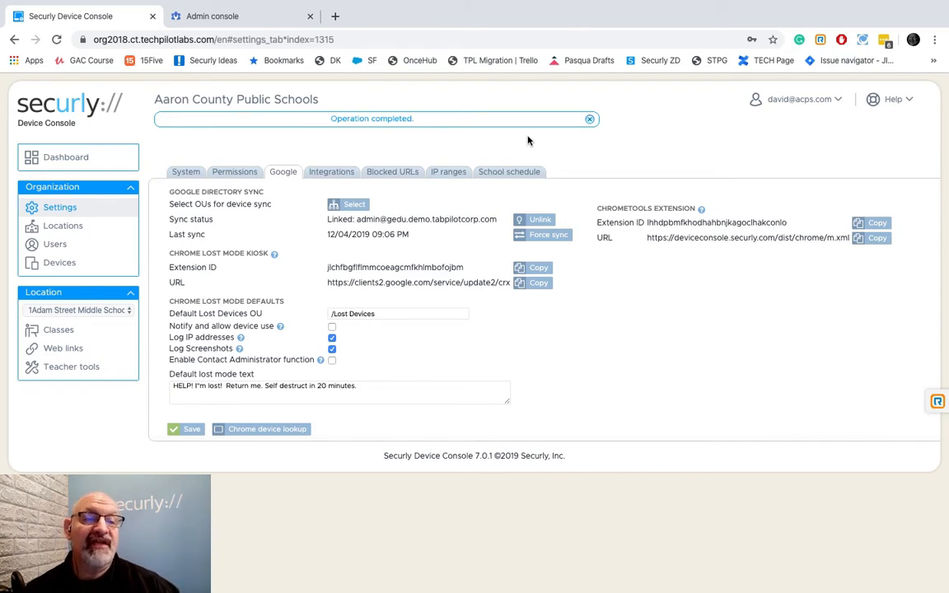
left_click(589, 119)
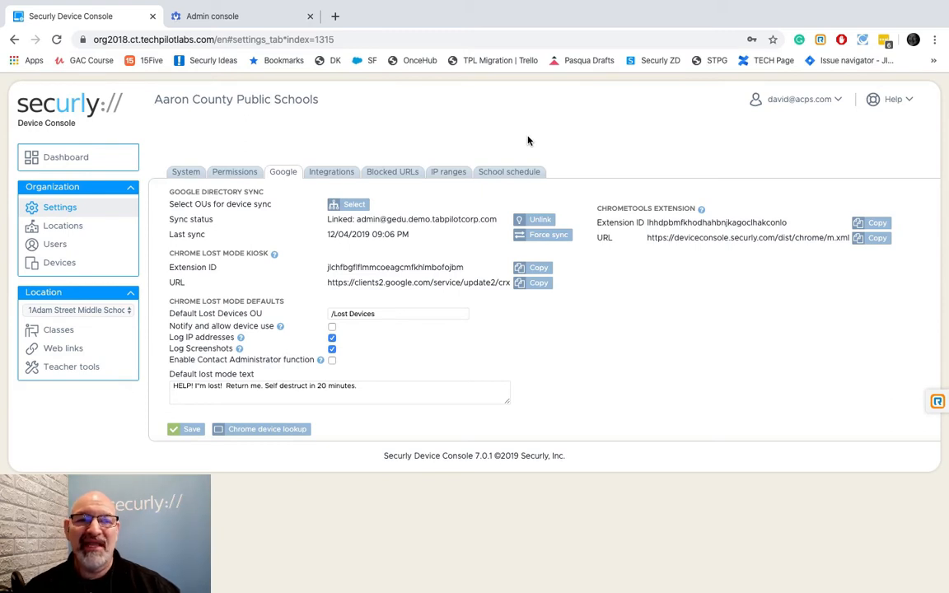
mouse_move(514, 132)
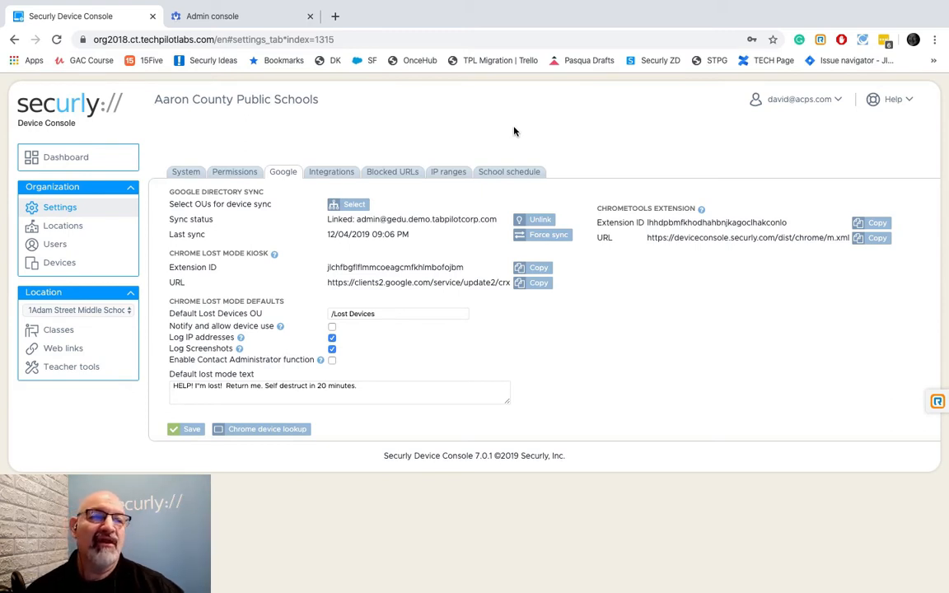
- In Google Admin, open Organizational units and scroll through the 31 units
left_click(239, 16)
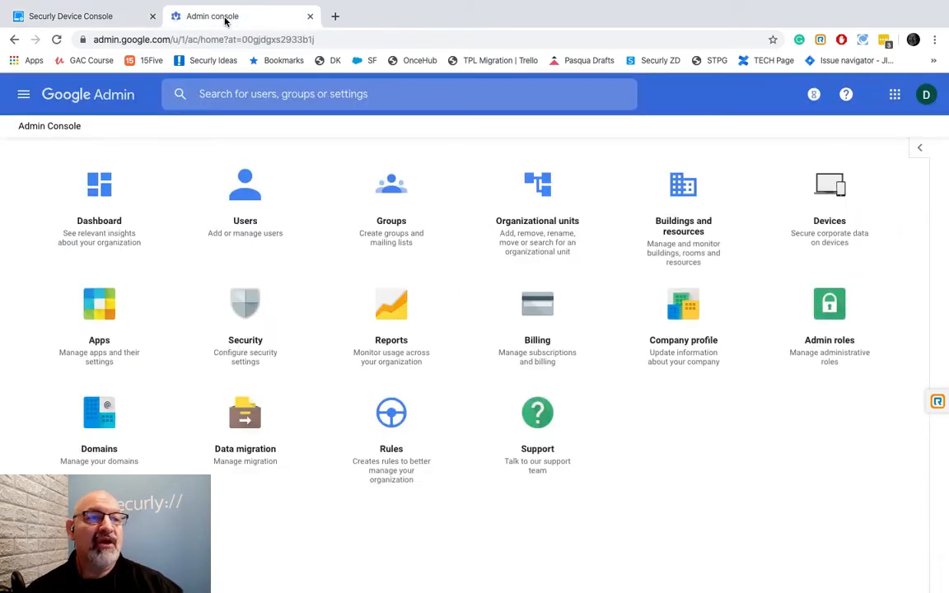
mouse_move(482, 203)
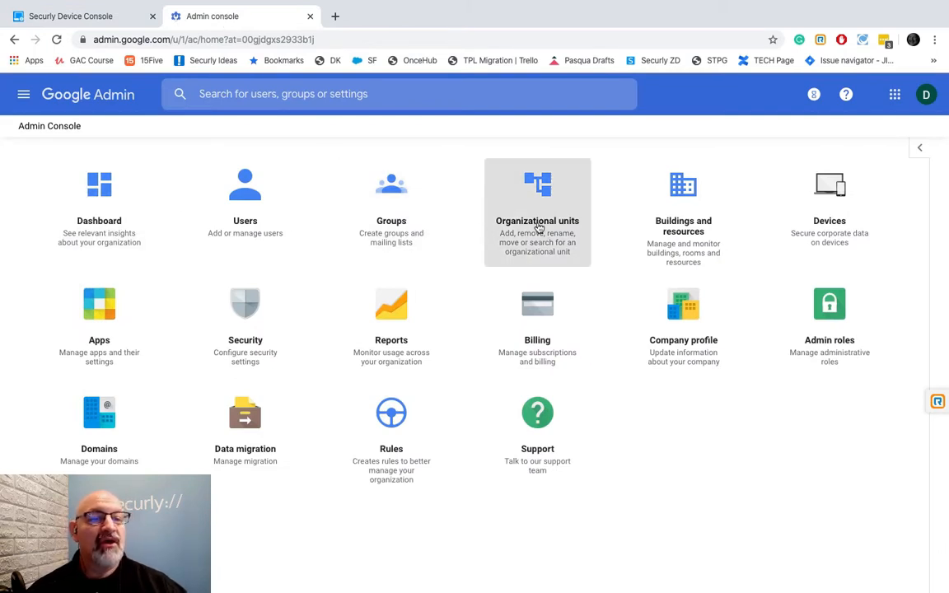
left_click(537, 213)
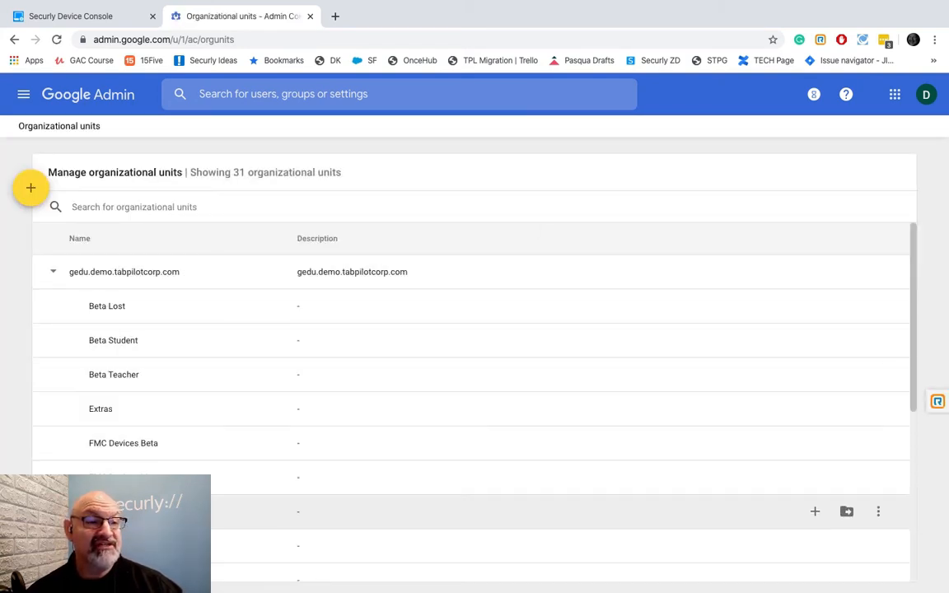
scroll("down", 3)
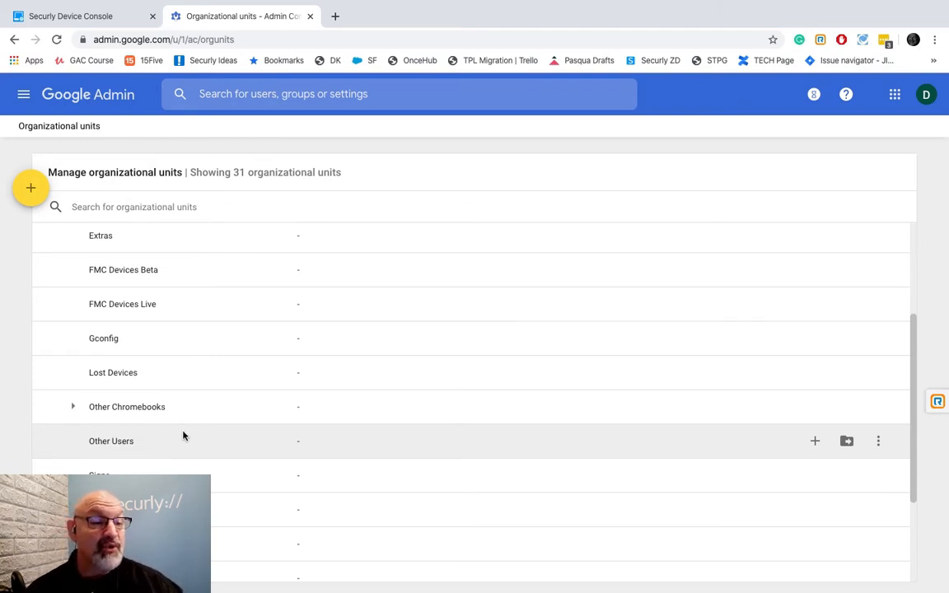
mouse_move(166, 338)
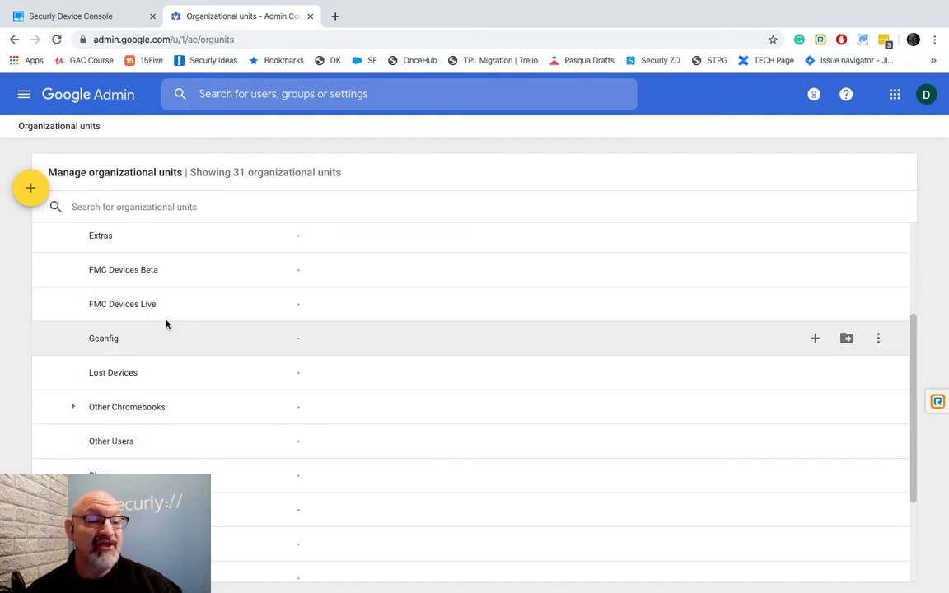
mouse_move(138, 66)
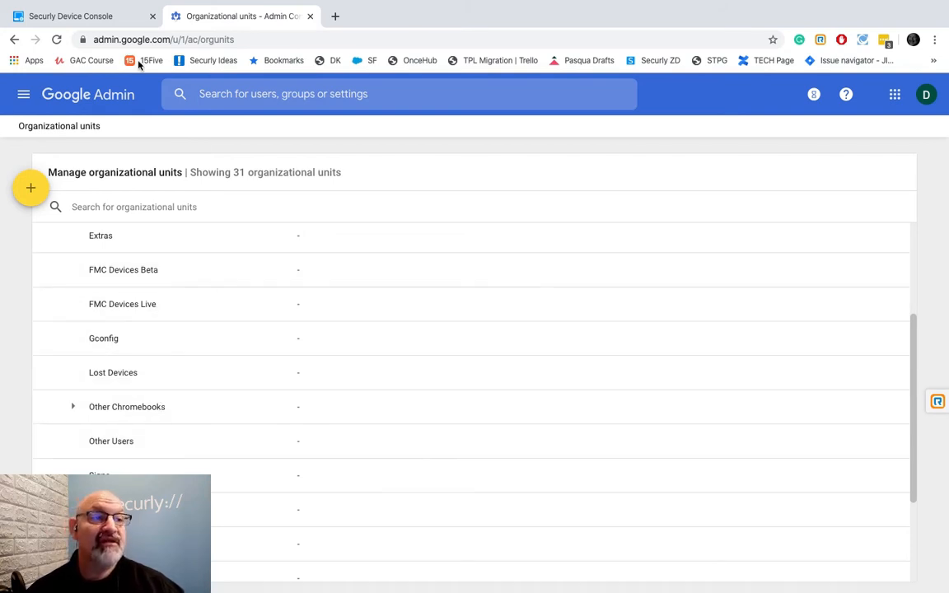
- Back in Securly, reopen the device-sync OU list to confirm Student Chromebooks, then close it
left_click(78, 15)
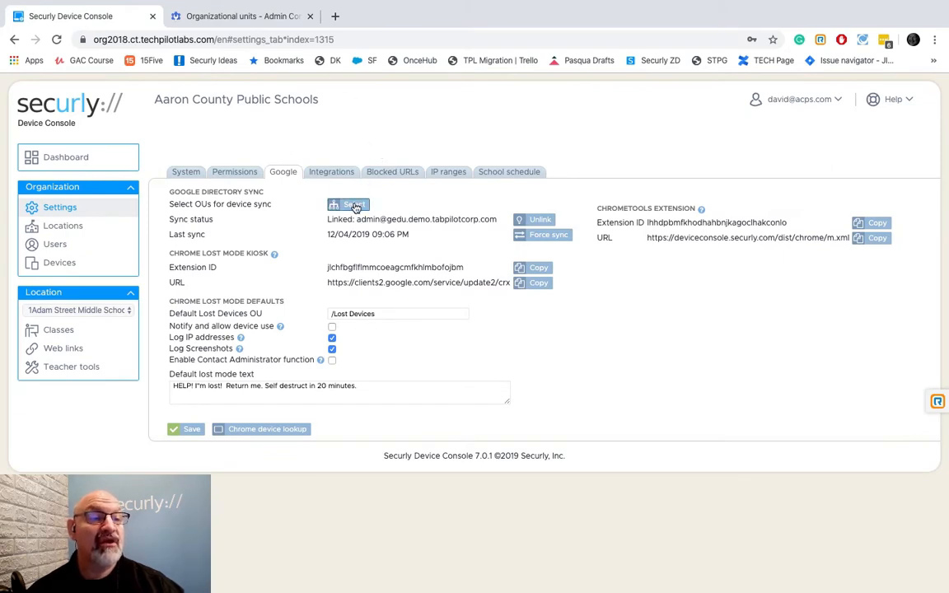
left_click(349, 204)
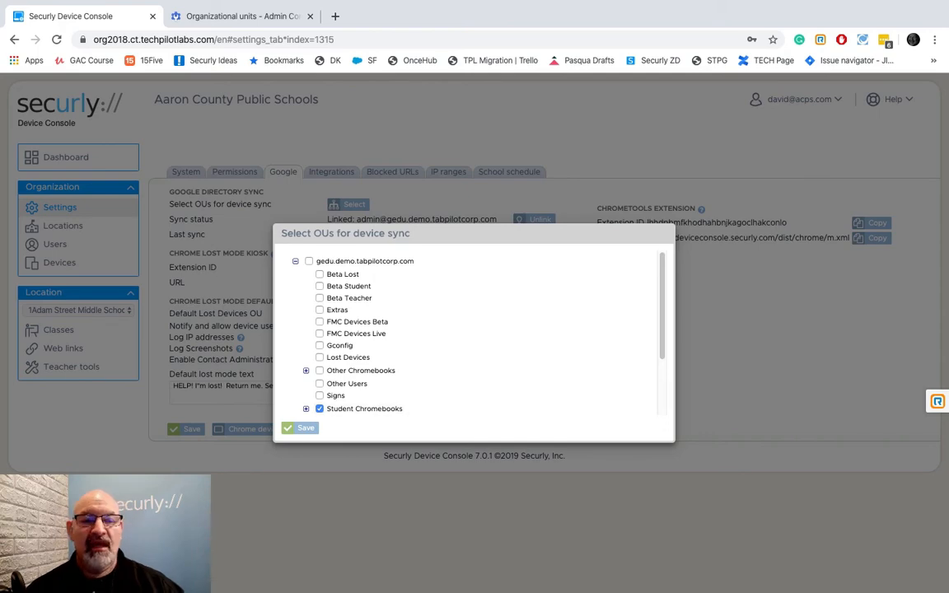
left_click(305, 428)
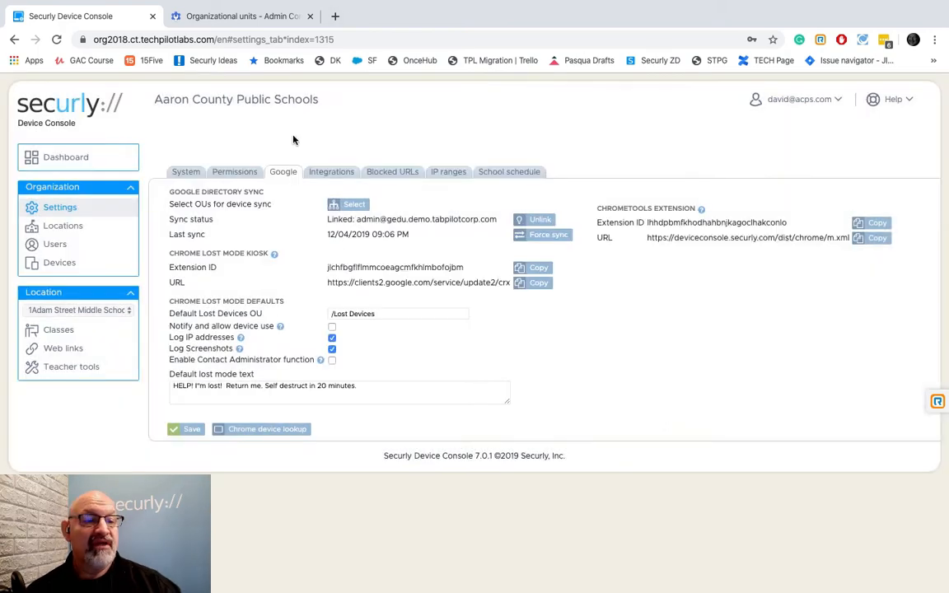
mouse_move(56, 269)
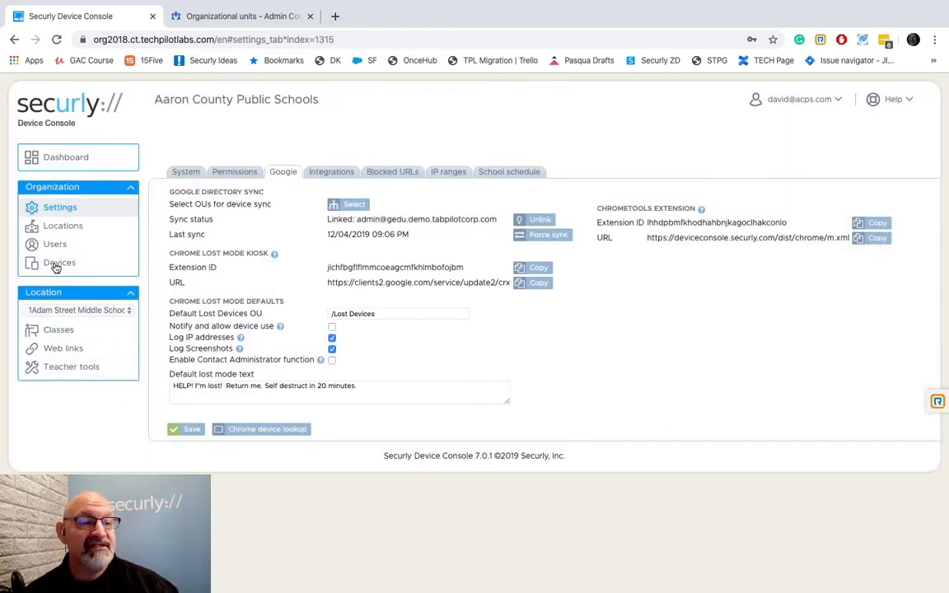
- Open Devices and review the 41 synced Chrome devices under Student Chromebooks
left_click(58, 262)
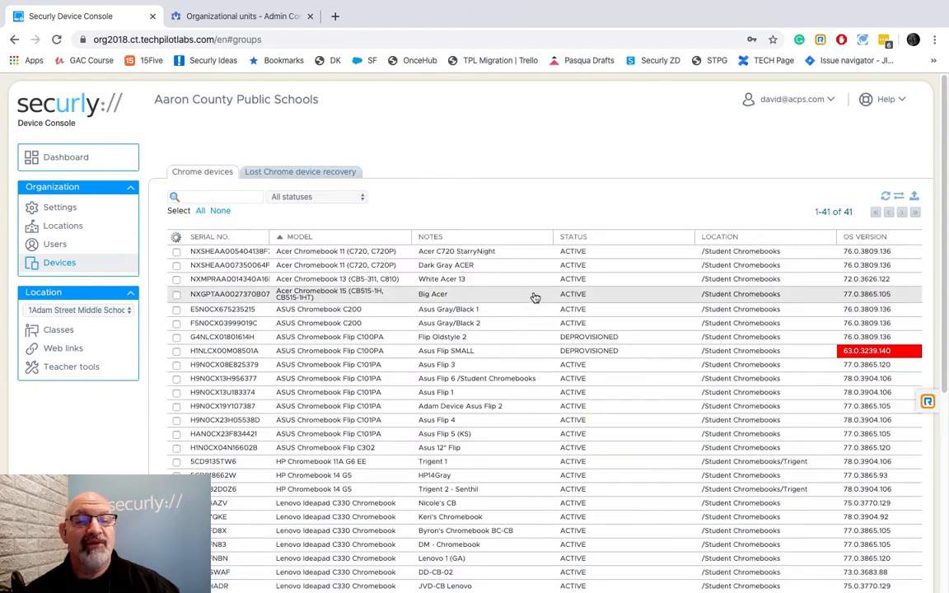
scroll("down", 3)
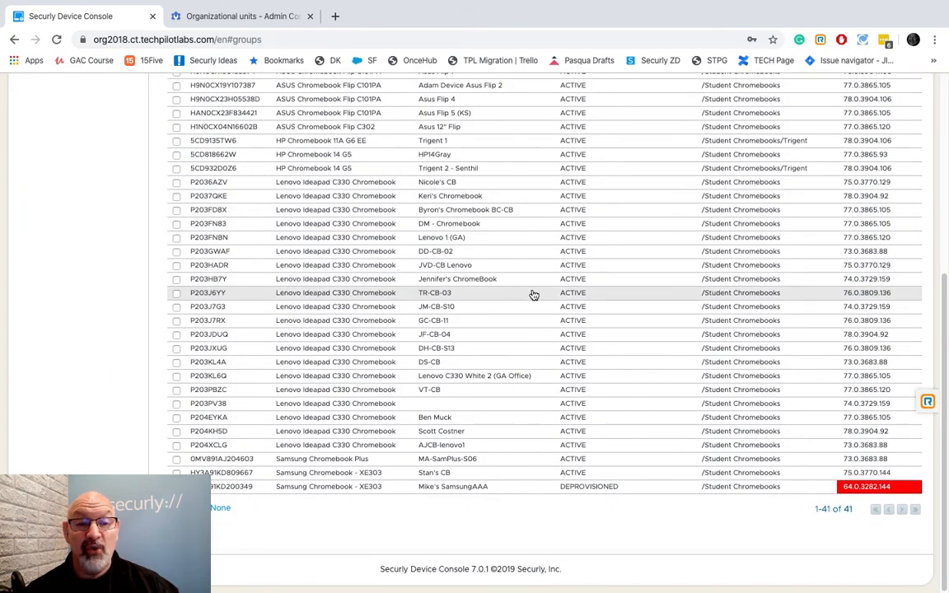
scroll("up", 3)
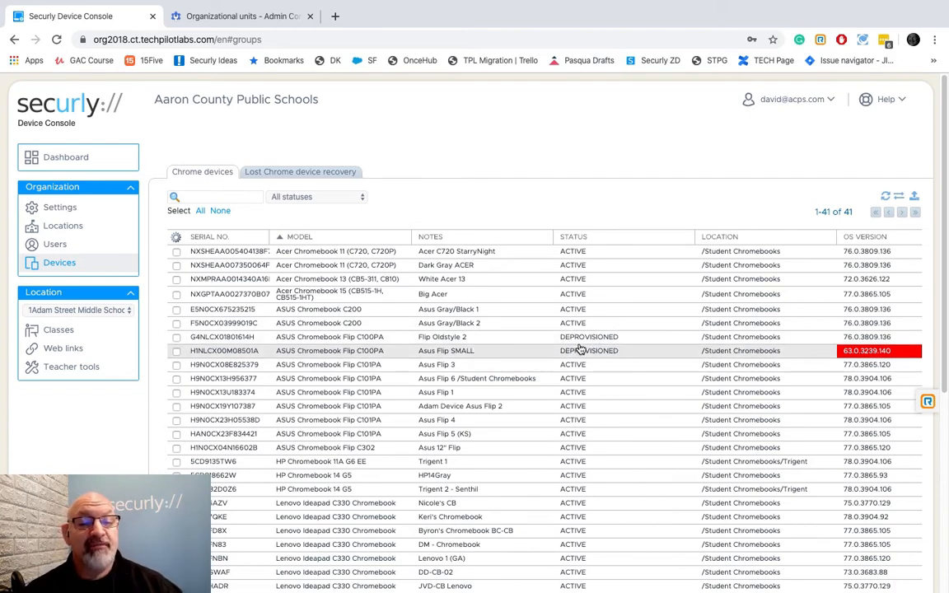
mouse_move(543, 376)
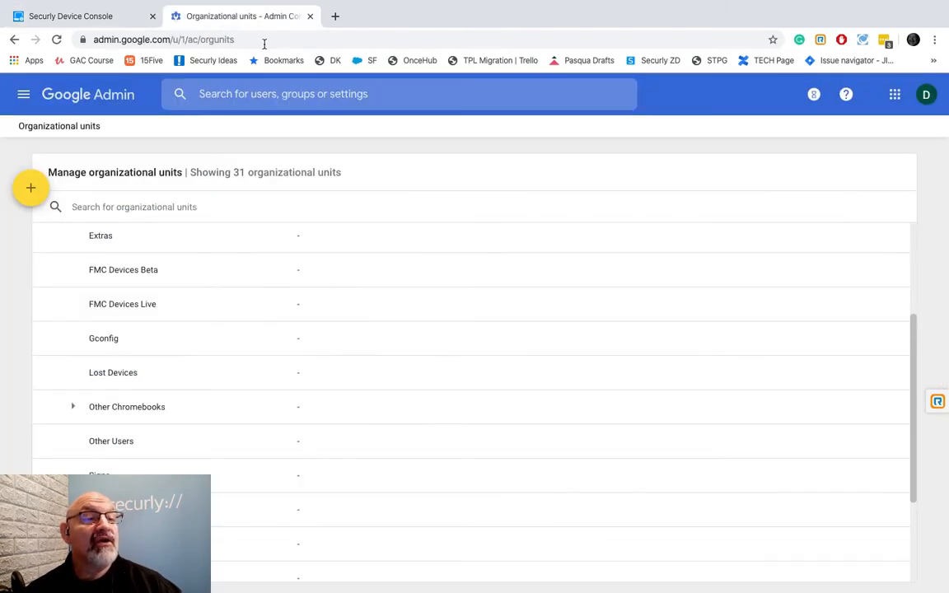
mouse_move(136, 150)
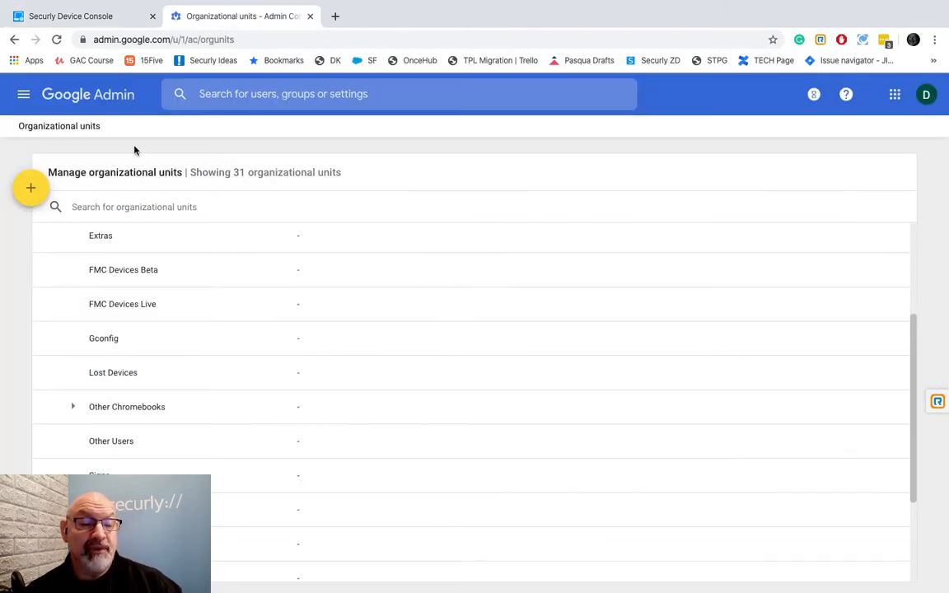
mouse_move(207, 372)
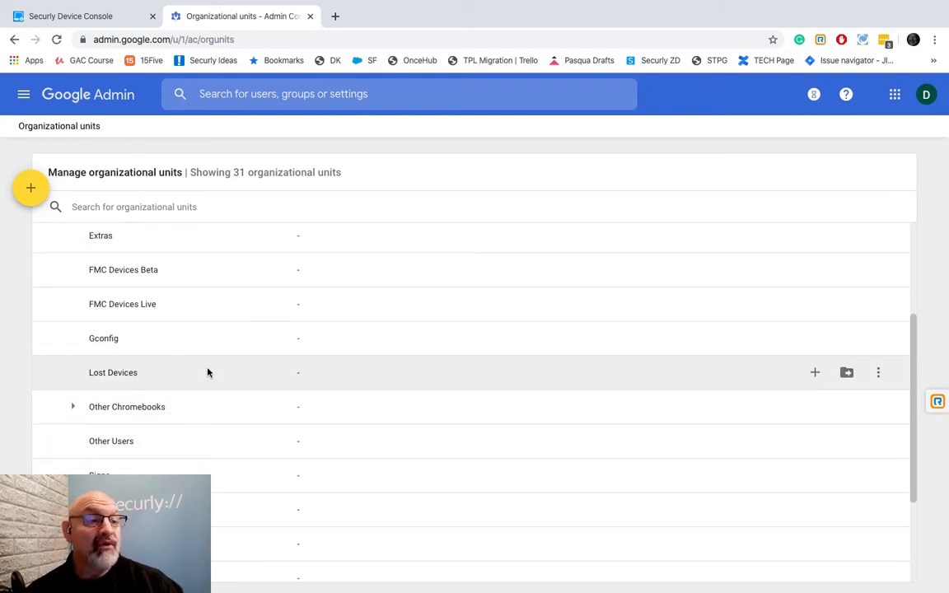
mouse_move(98, 176)
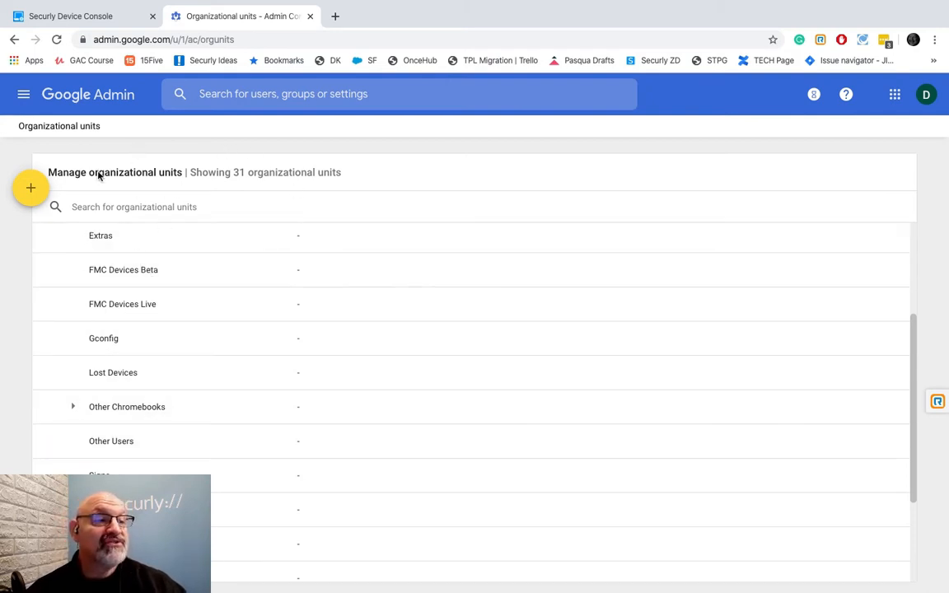
- In Google Admin, go to Devices > Chrome > Devices
left_click(23, 94)
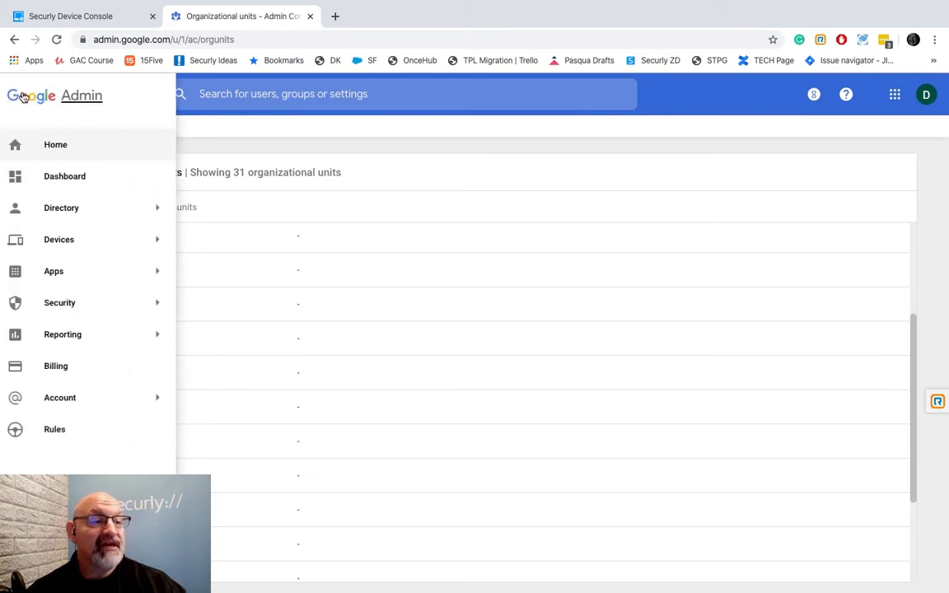
left_click(67, 239)
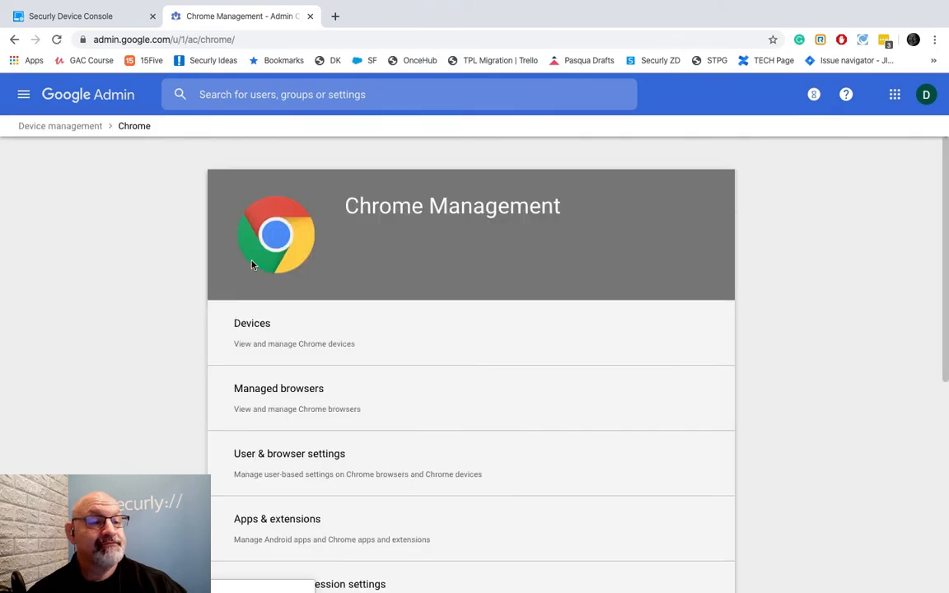
left_click(252, 323)
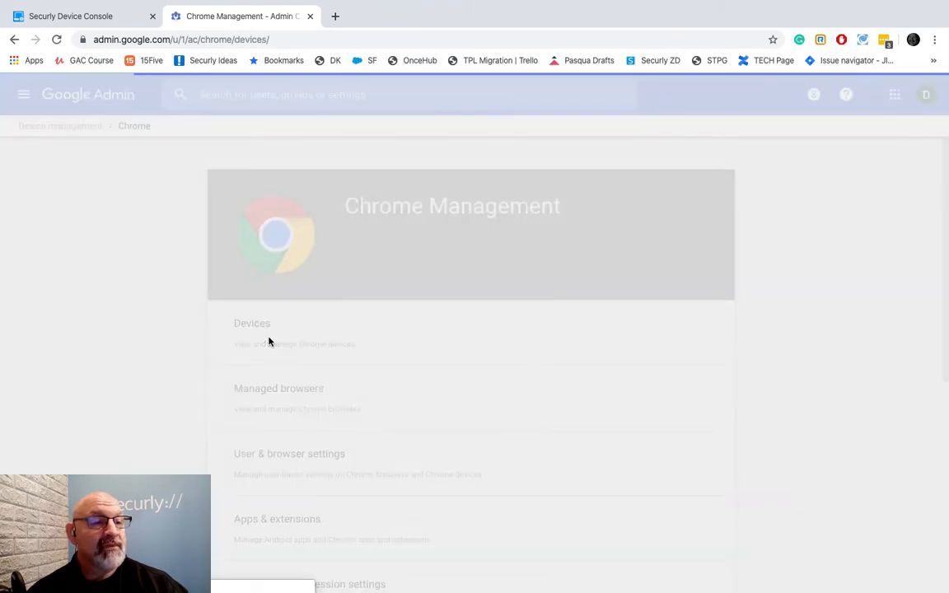
left_click(252, 323)
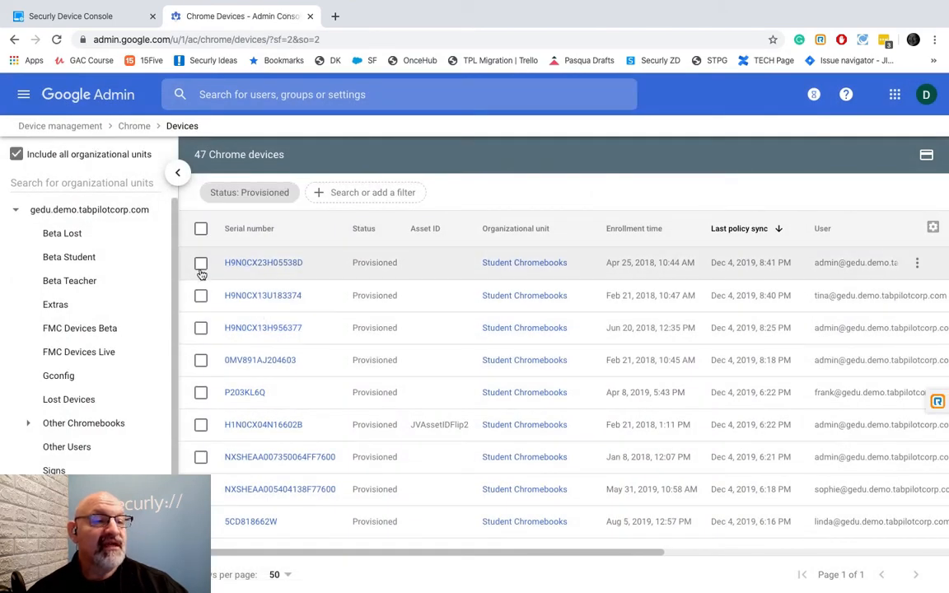
- Open Chromebook H9N0CX23H05538D, start moving it, then cancel the move
left_click(262, 262)
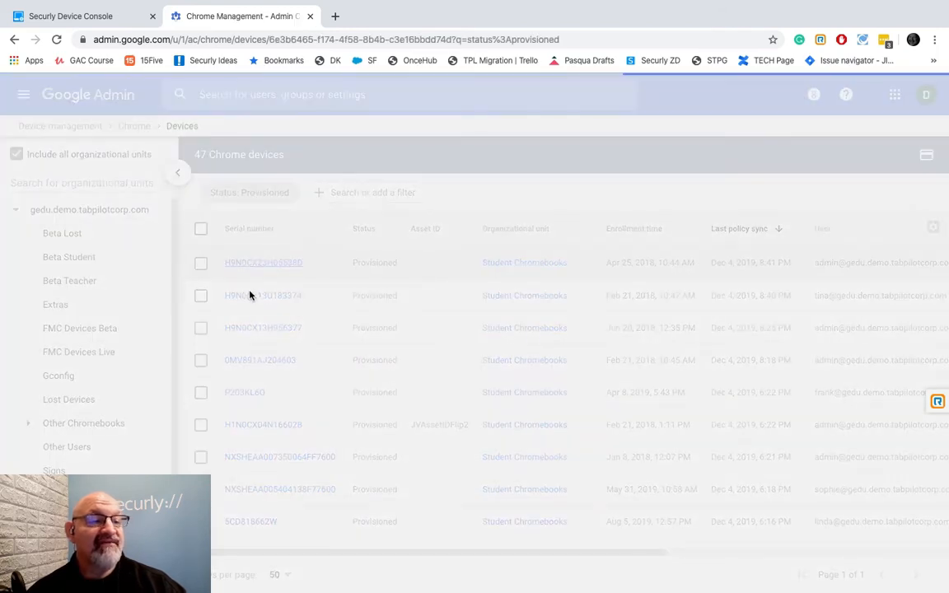
left_click(264, 262)
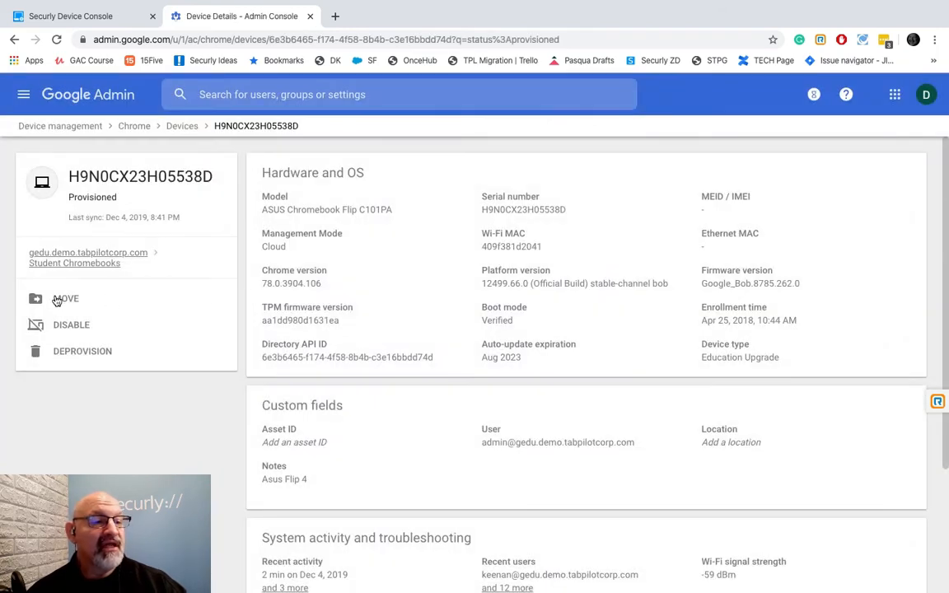
left_click(65, 298)
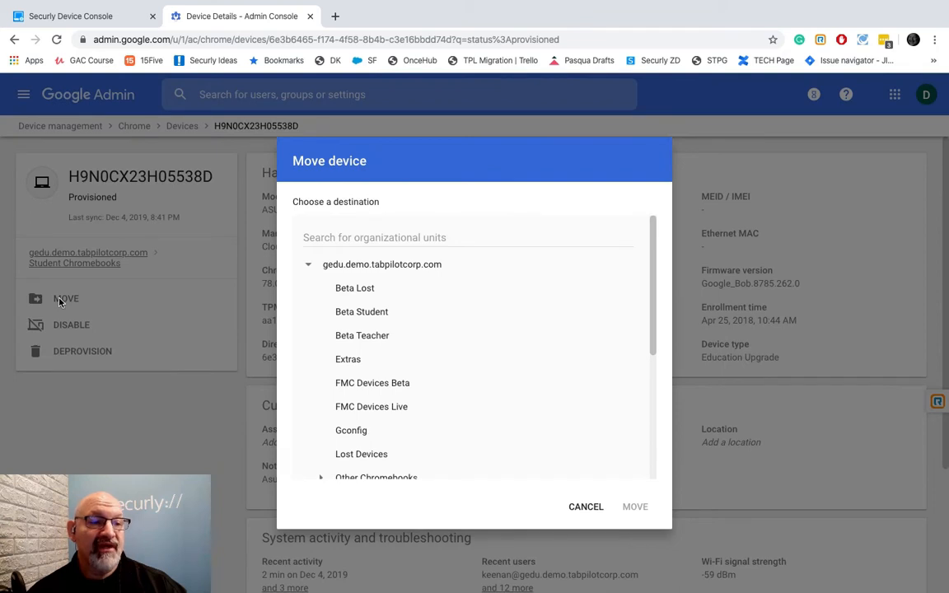
mouse_move(580, 485)
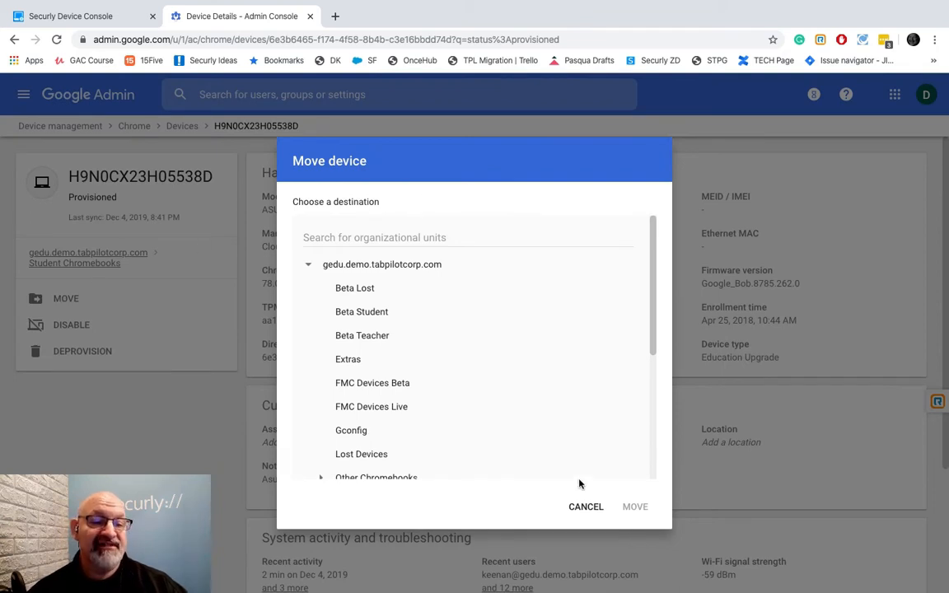
left_click(586, 506)
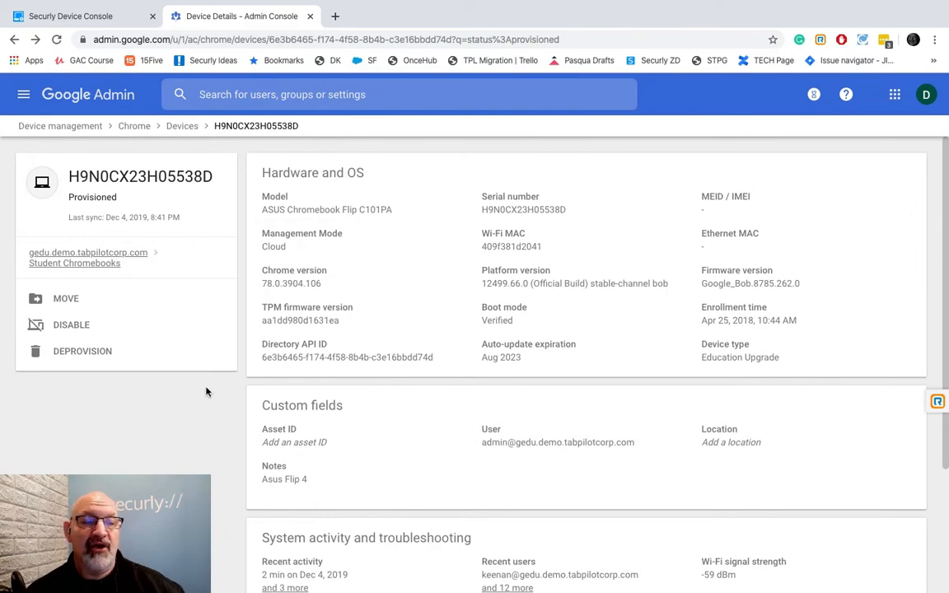
mouse_move(124, 35)
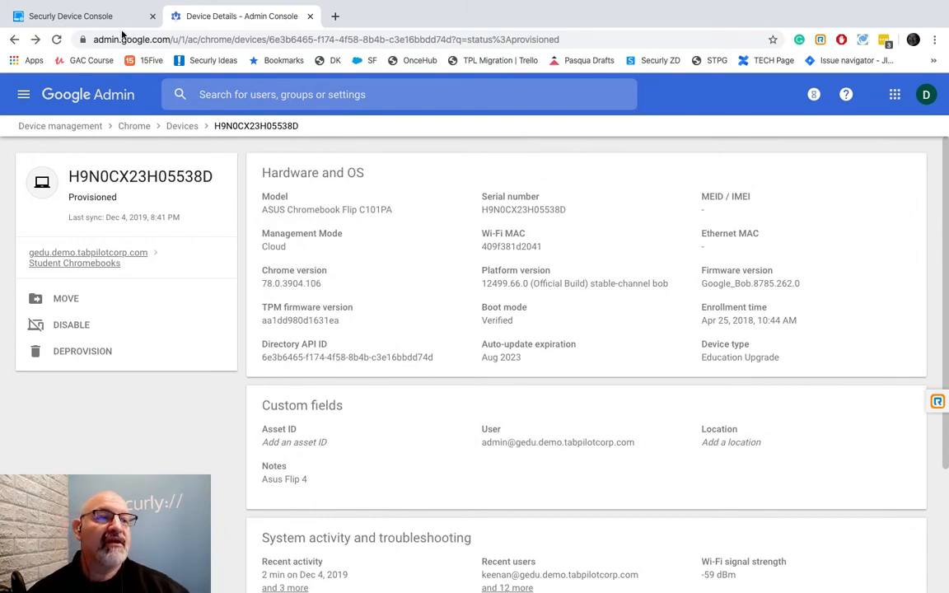
- Return to the Securly Device Console's list of 41 Chrome devices
left_click(70, 15)
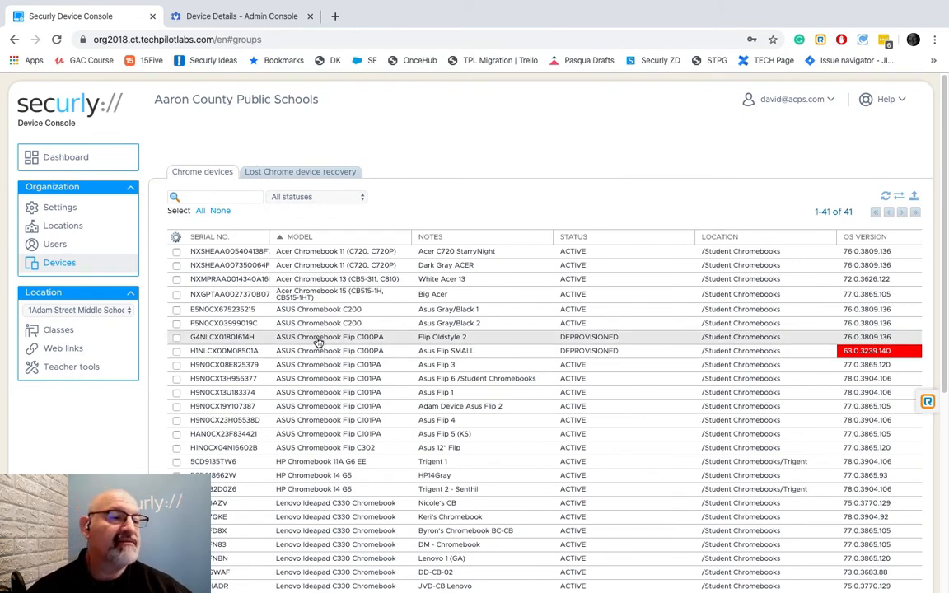
mouse_move(49, 206)
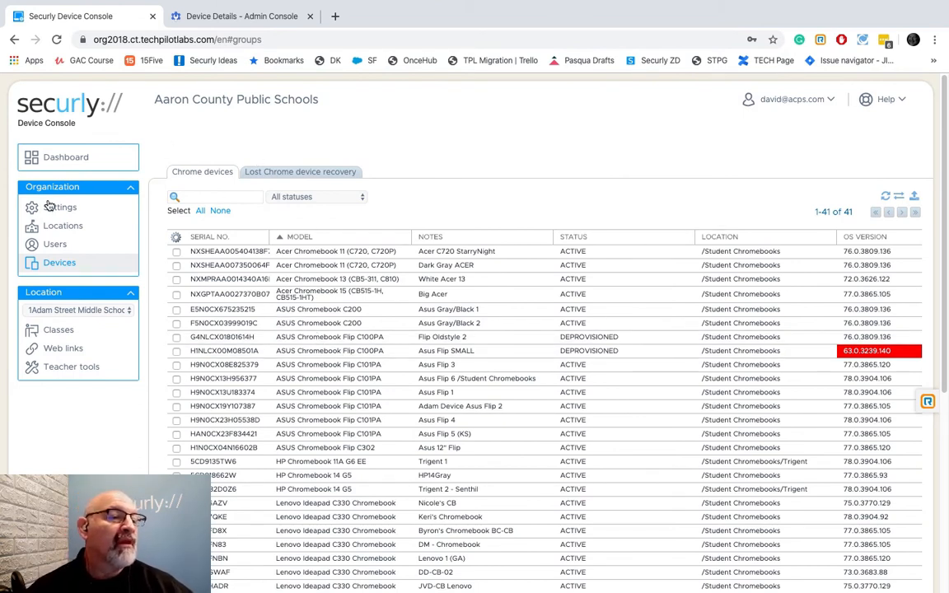
mouse_move(60, 207)
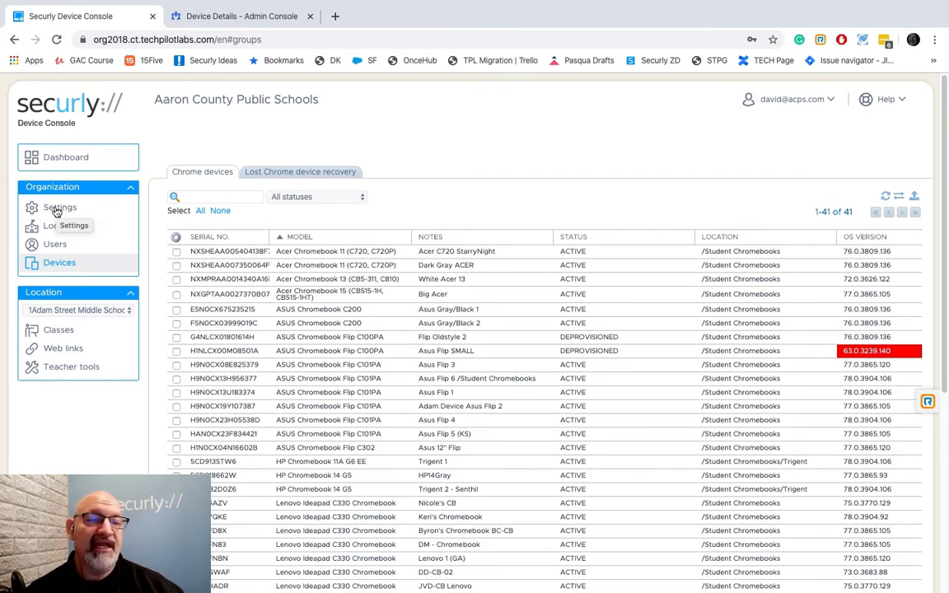
left_click(59, 208)
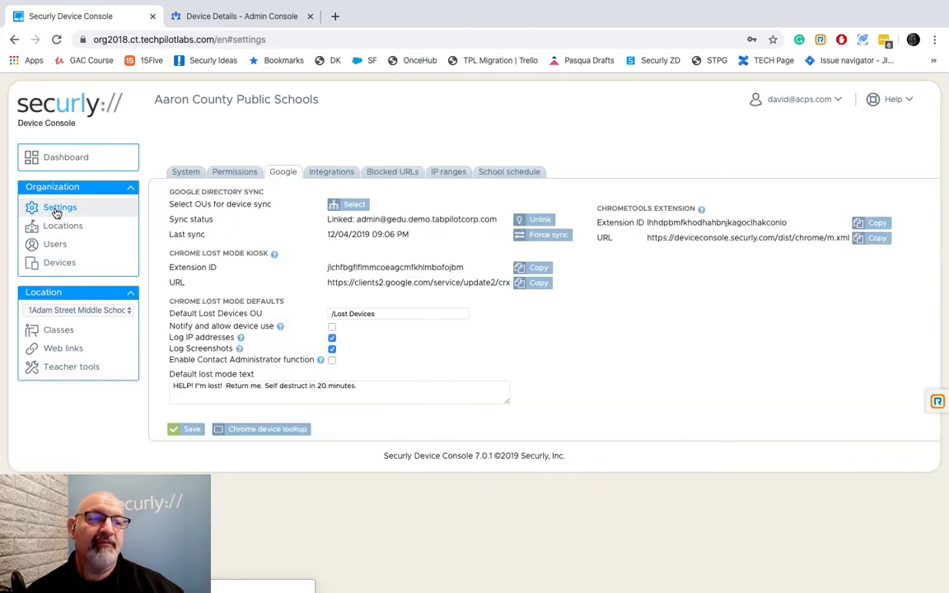
mouse_move(515, 214)
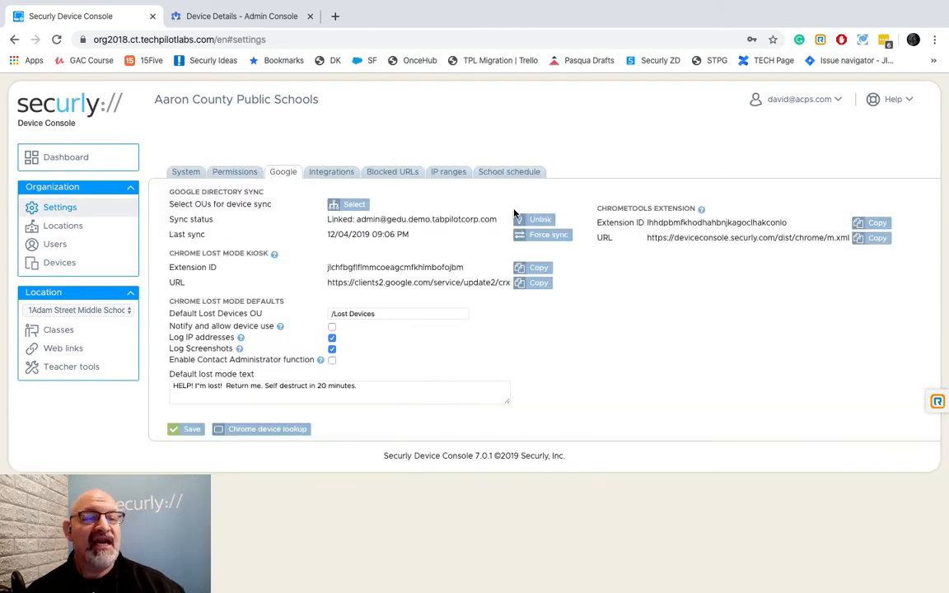
mouse_move(589, 258)
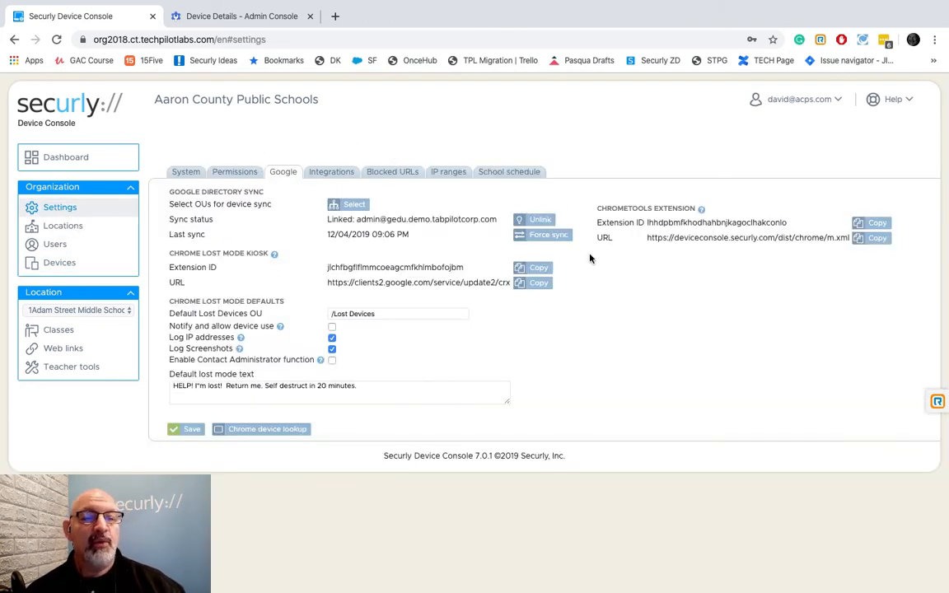
mouse_move(328, 260)
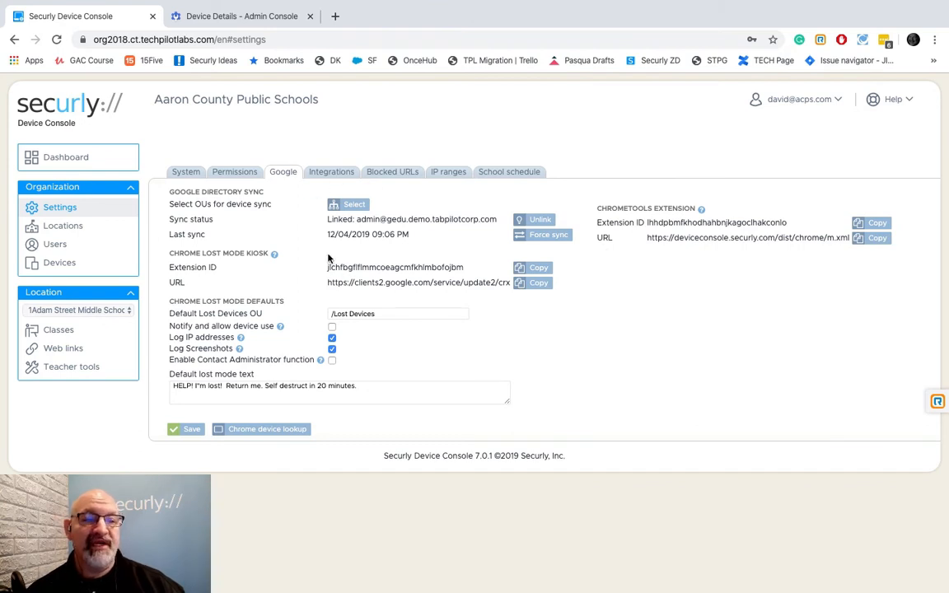
mouse_move(438, 247)
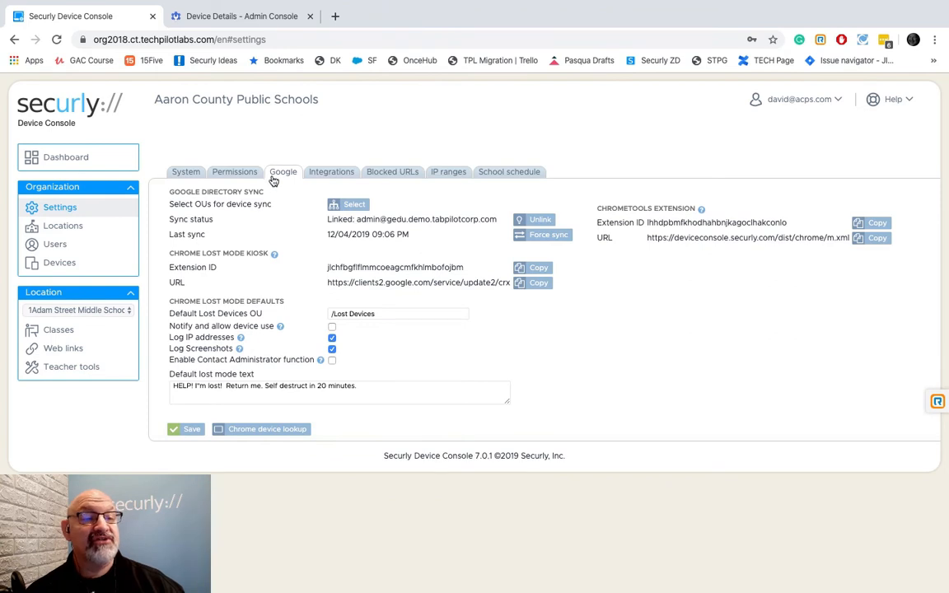
mouse_move(296, 242)
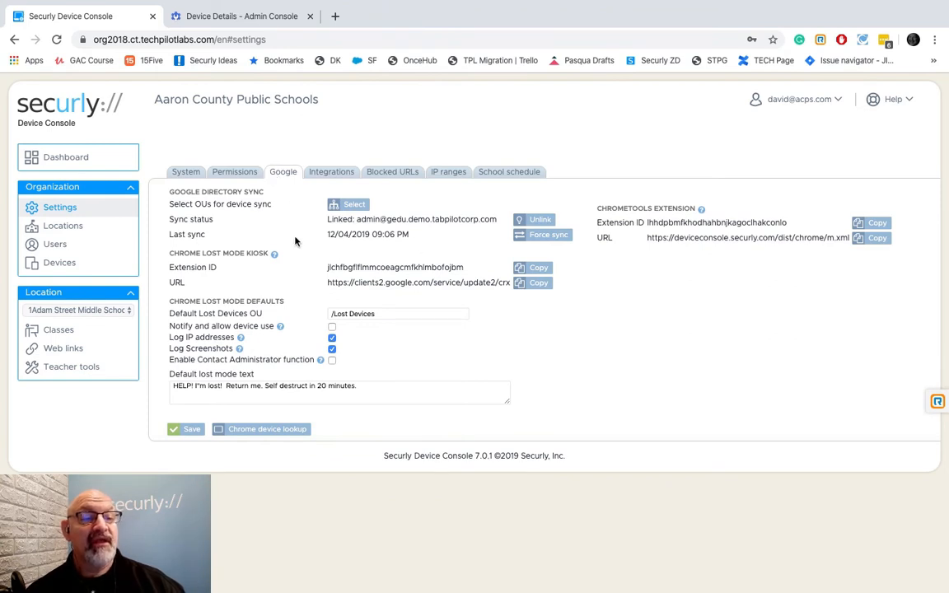
mouse_move(331, 174)
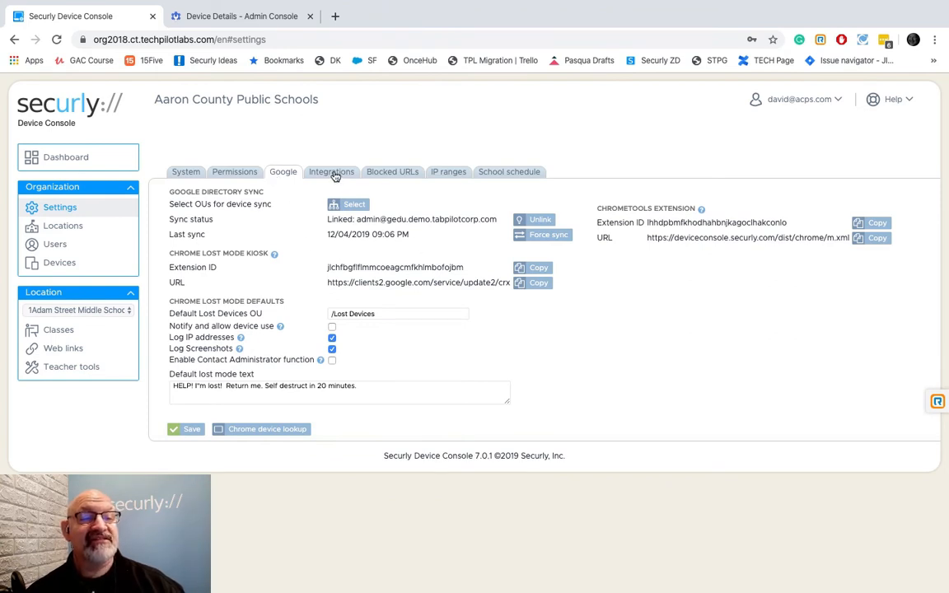
- Show the Integrations settings with Google Classroom sync enabled, last synced 12/04/2019 09:06 PM
left_click(331, 171)
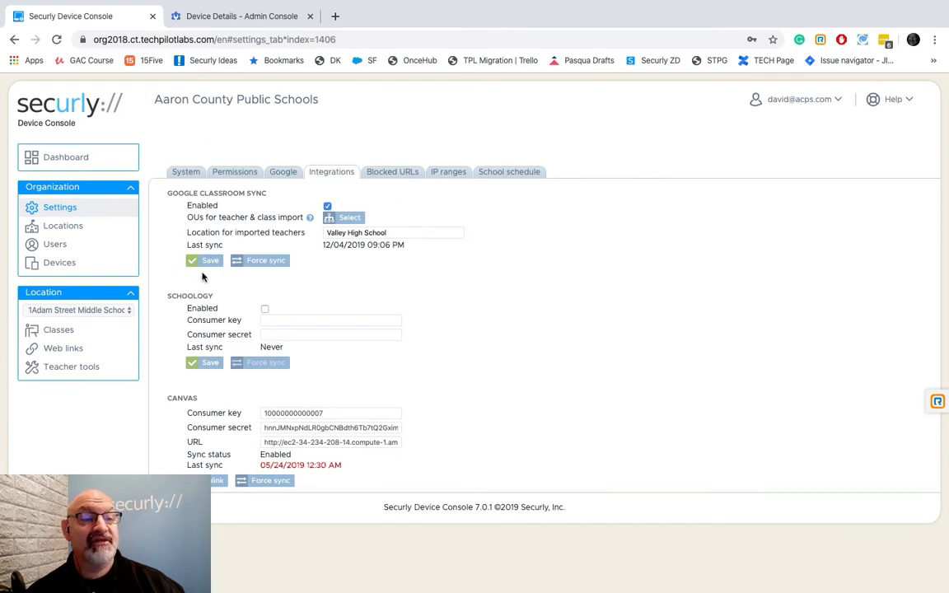
mouse_move(414, 242)
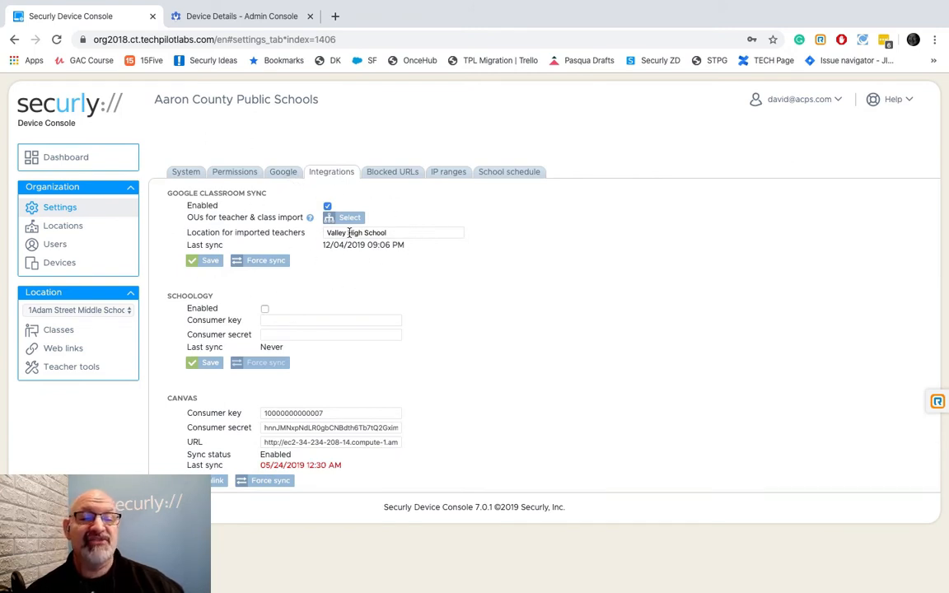
mouse_move(317, 249)
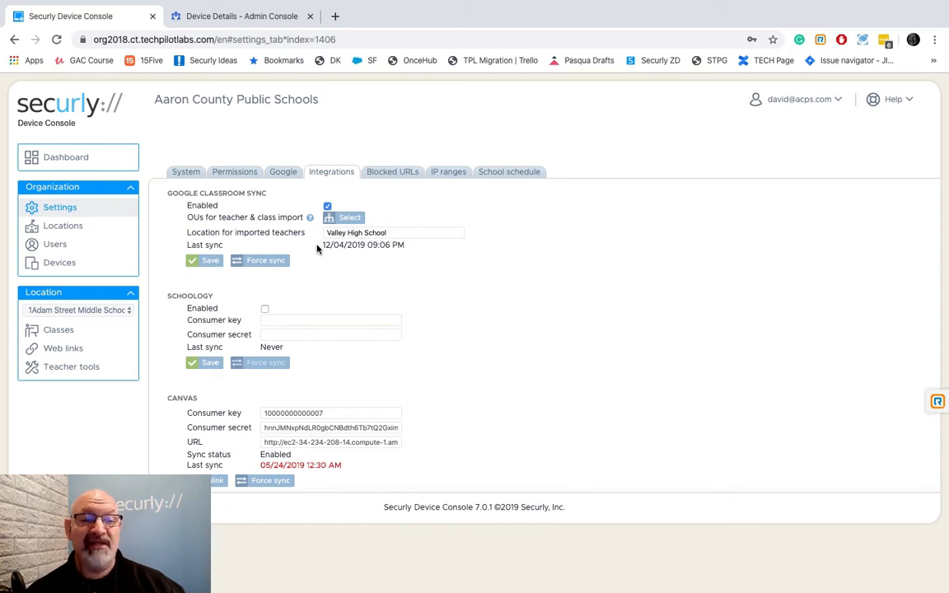
mouse_move(459, 246)
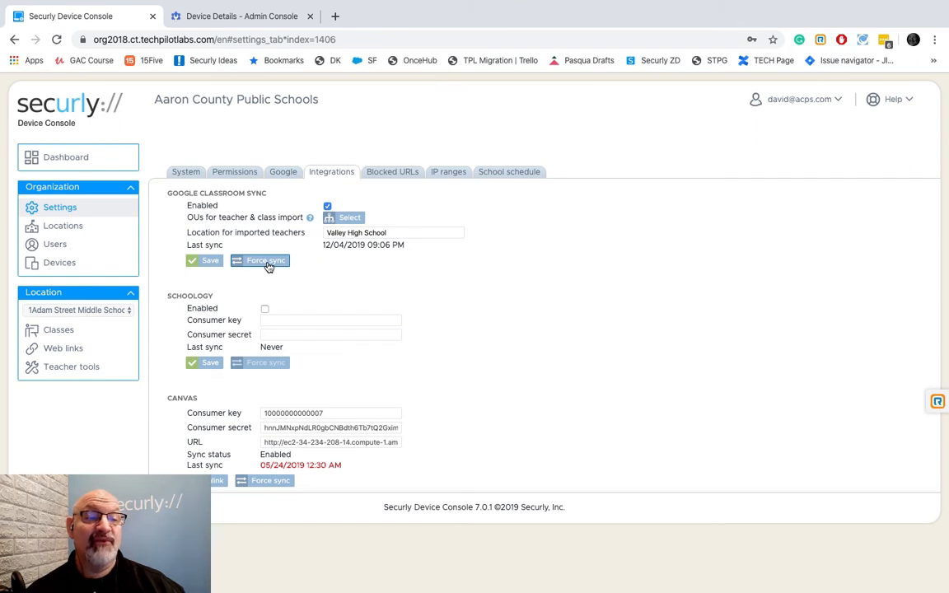
mouse_move(341, 266)
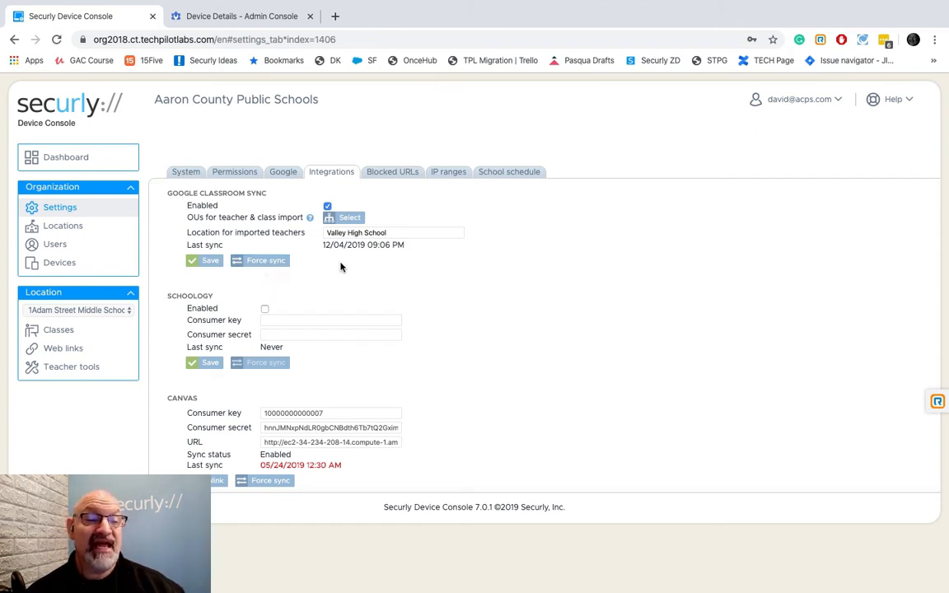
mouse_move(425, 262)
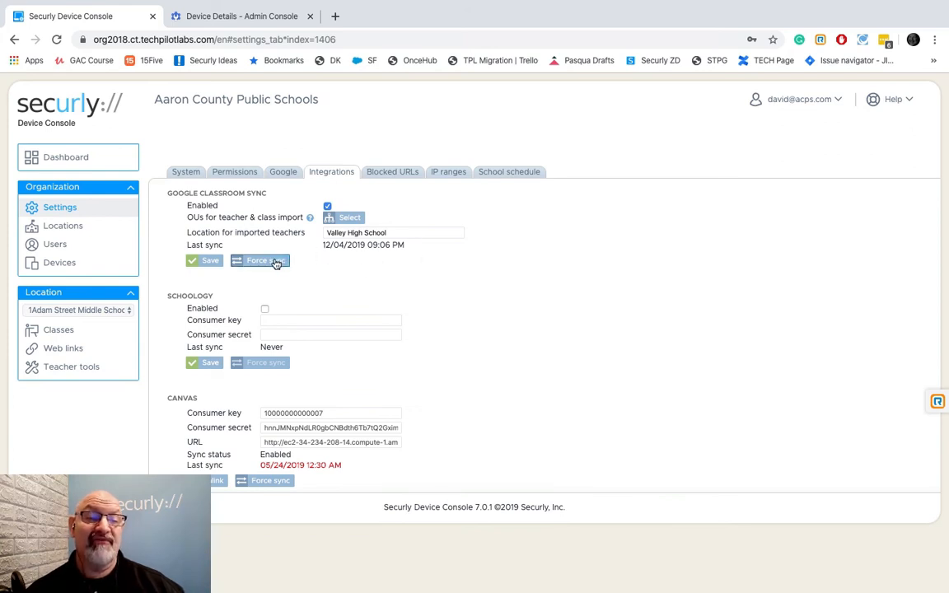
mouse_move(373, 267)
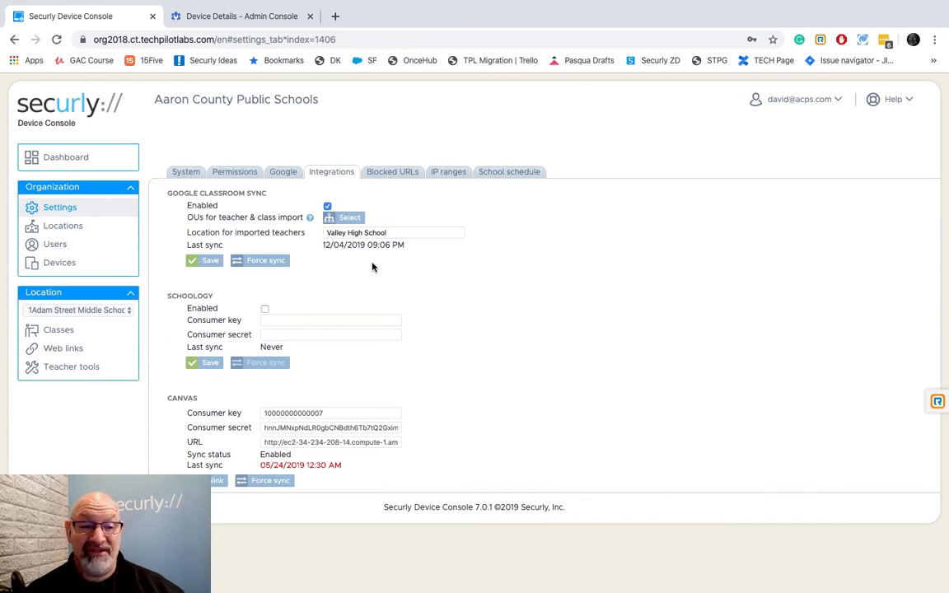
mouse_move(292, 166)
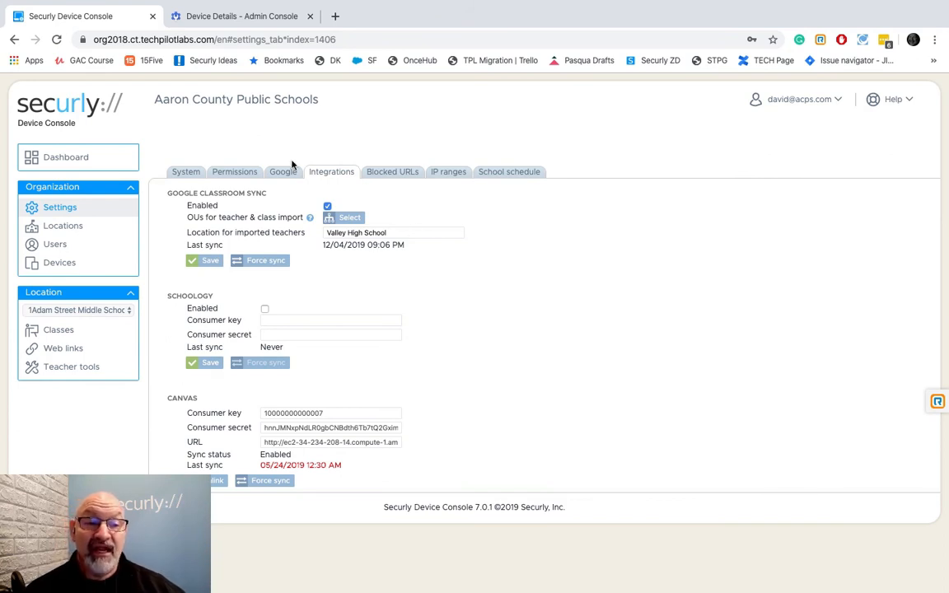
mouse_move(354, 185)
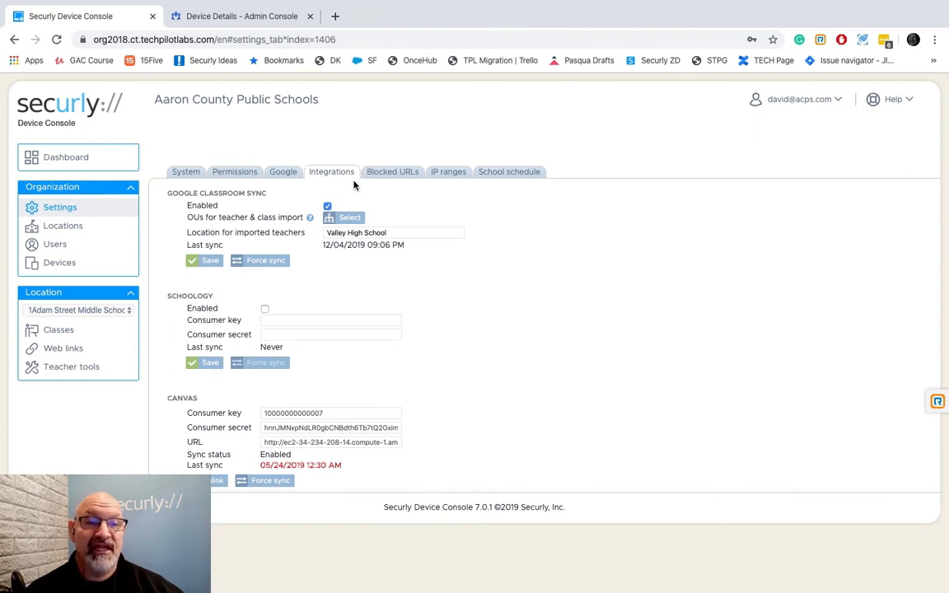
mouse_move(296, 194)
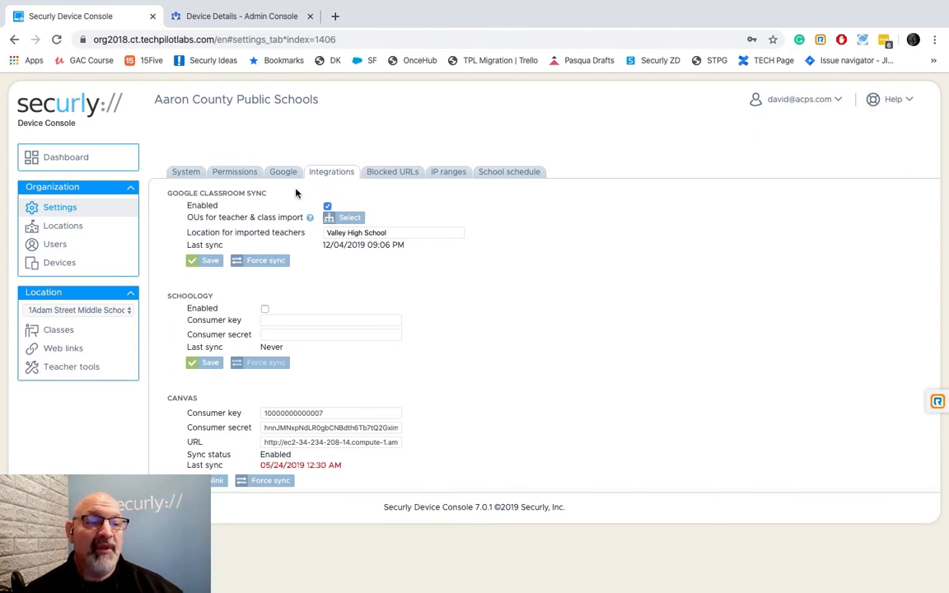
mouse_move(283, 171)
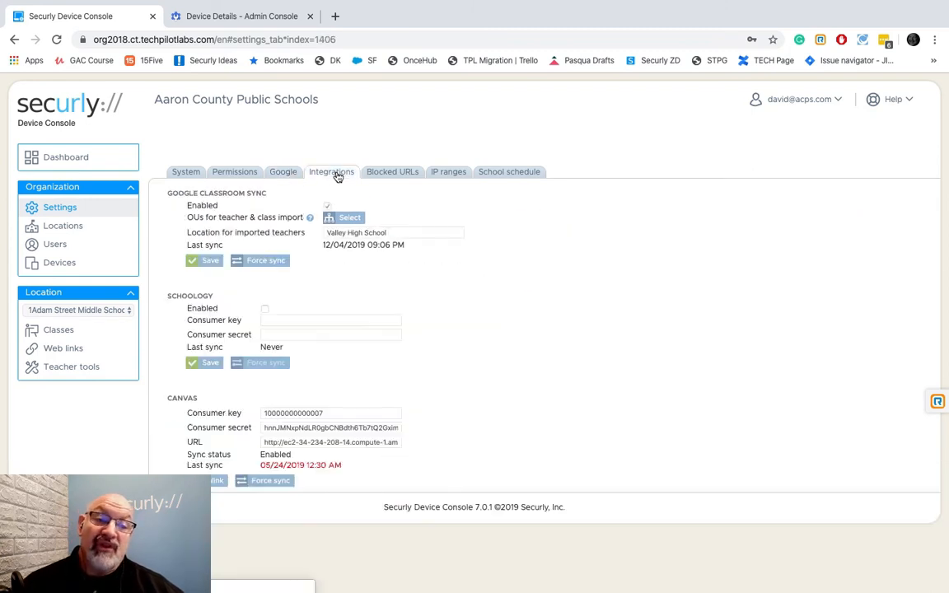
left_click(327, 205)
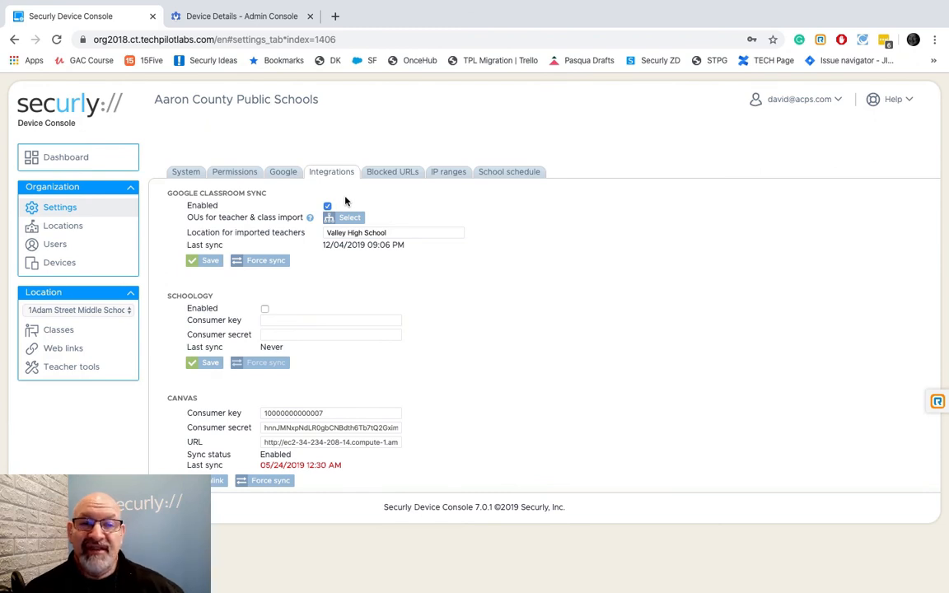
mouse_move(104, 265)
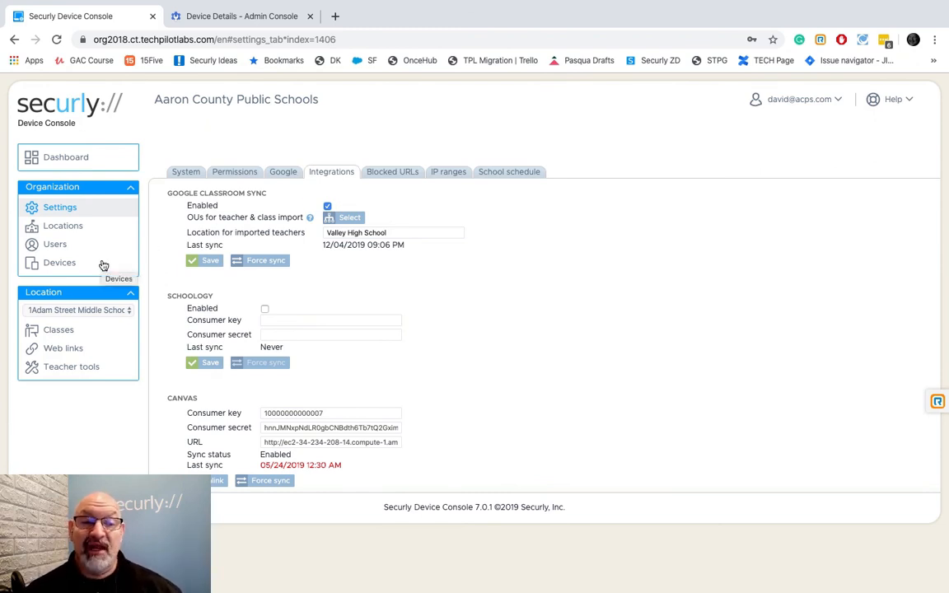
mouse_move(344, 212)
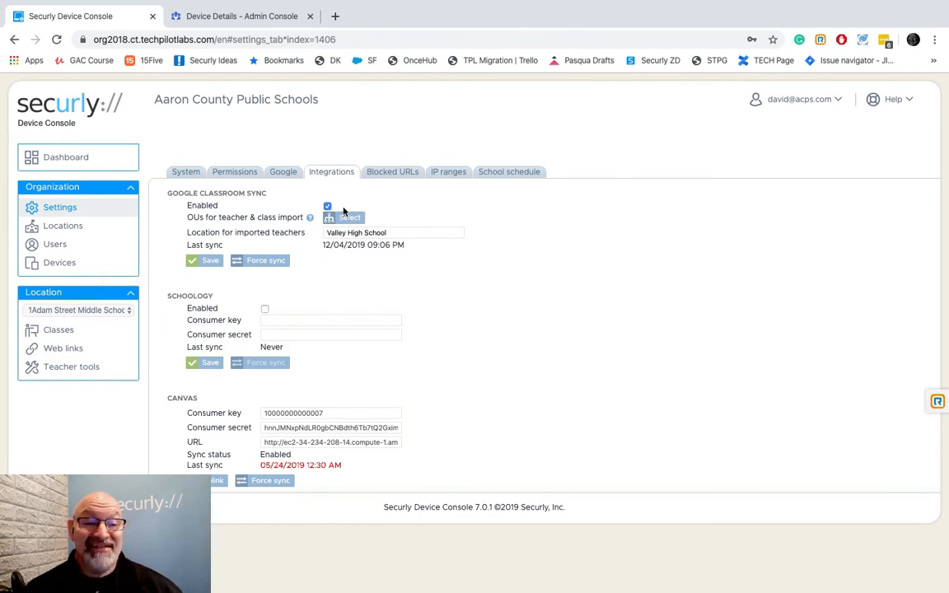
mouse_move(259, 261)
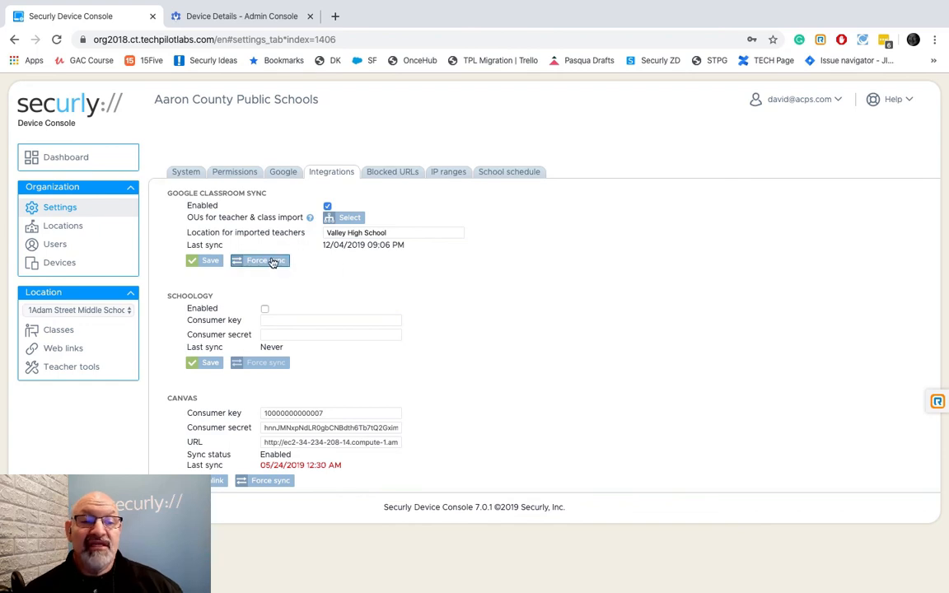
mouse_move(265, 260)
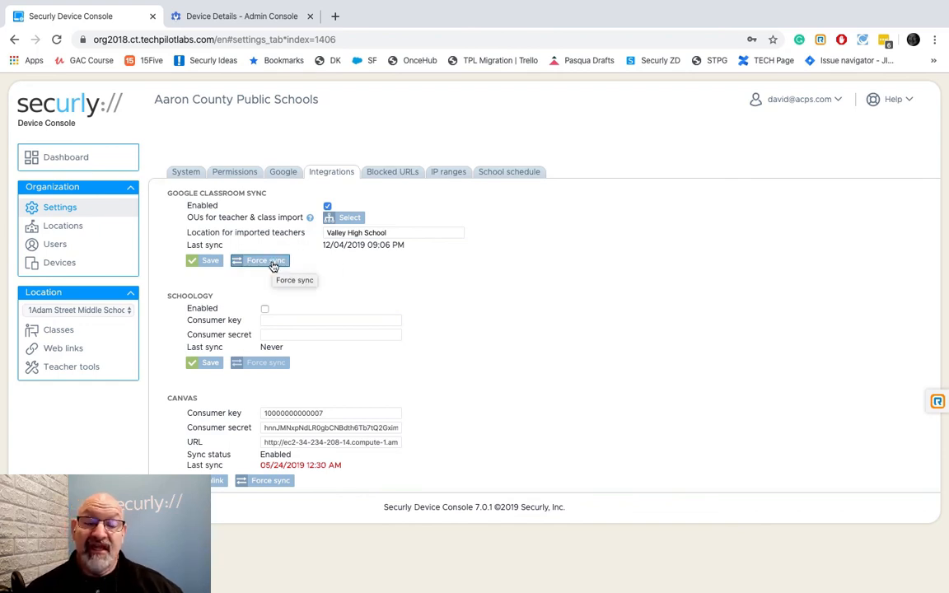
mouse_move(355, 265)
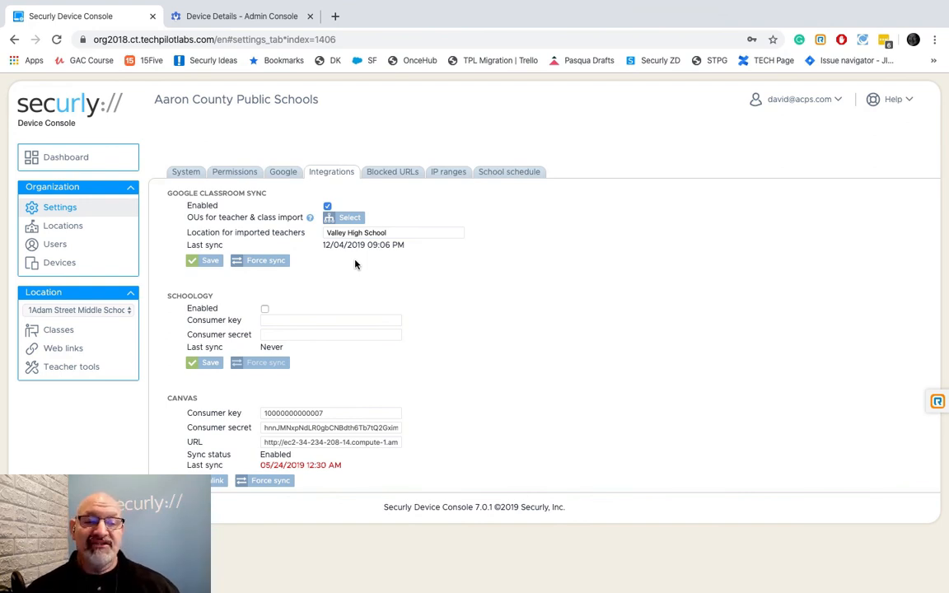
mouse_move(410, 284)
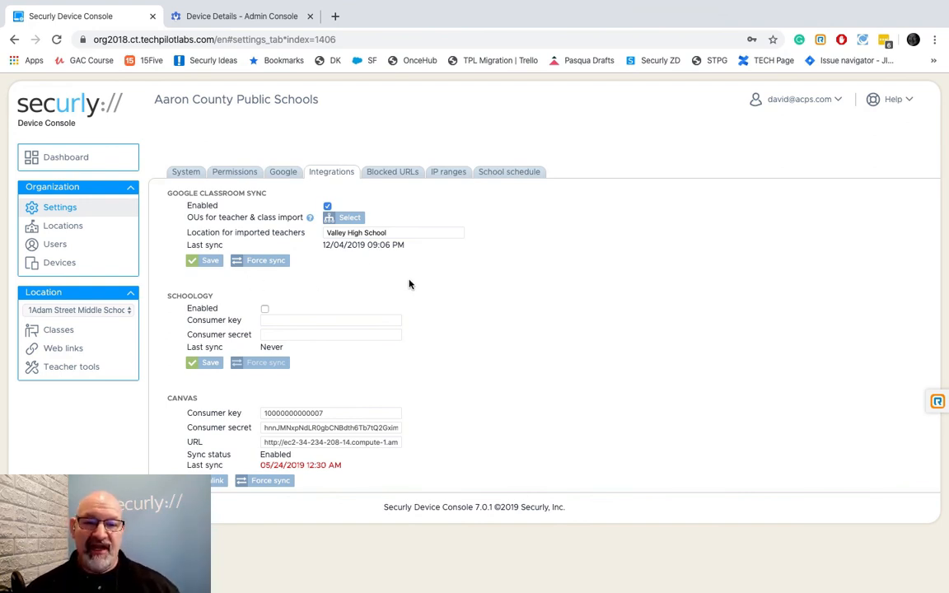